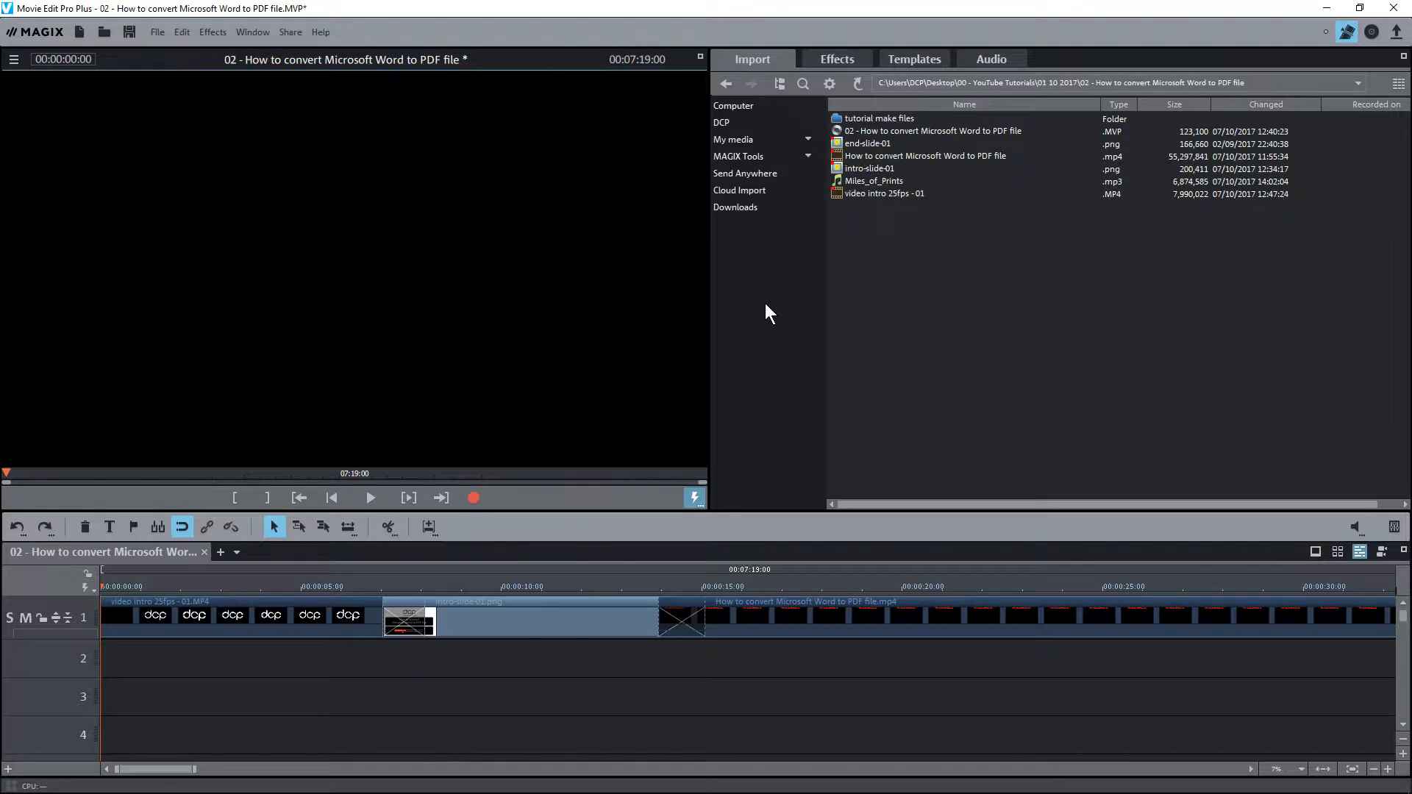
Step: Browse the audio song-collection store with the free 'Around The World' collection
{"action": "left_click", "coordinate": [989, 59]}
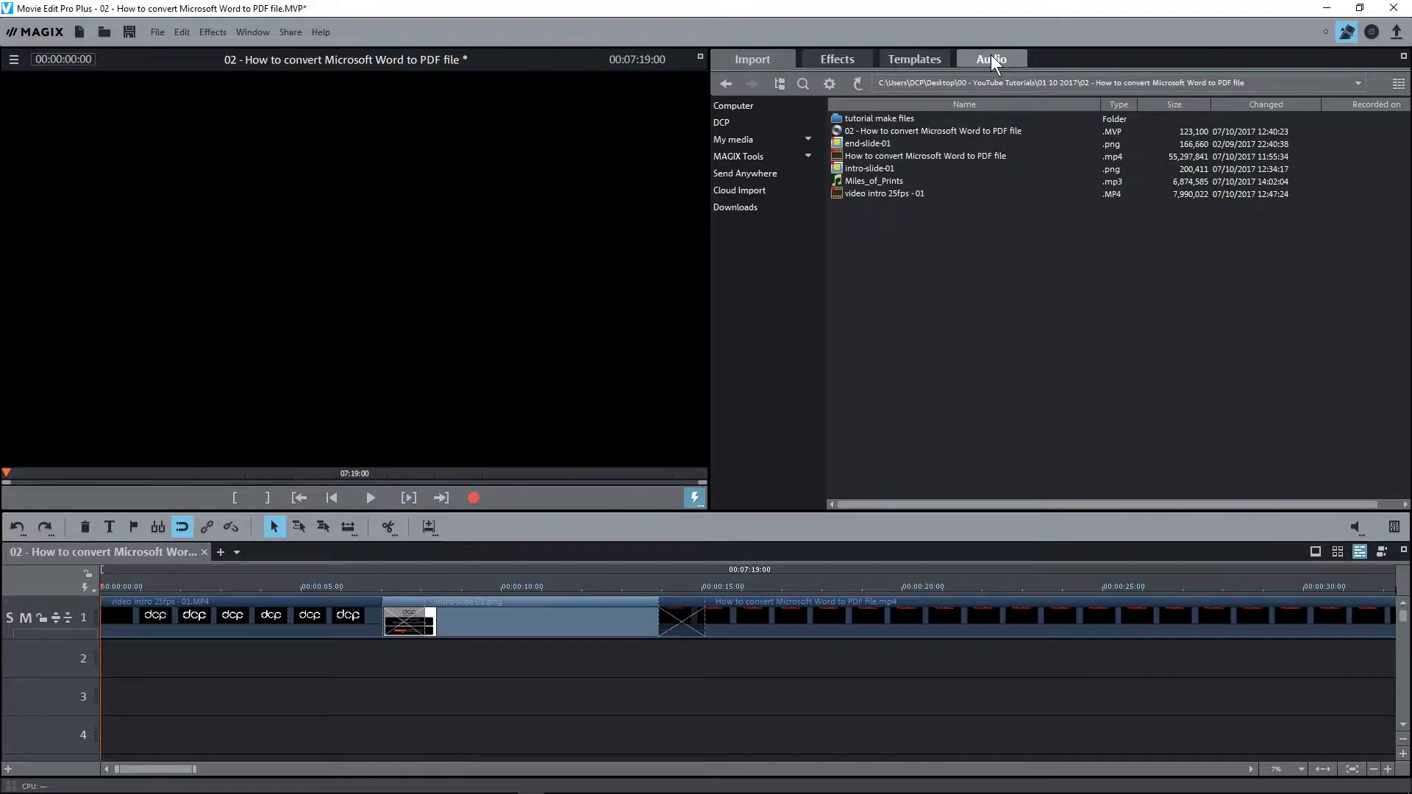
{"action": "left_click", "coordinate": [990, 59]}
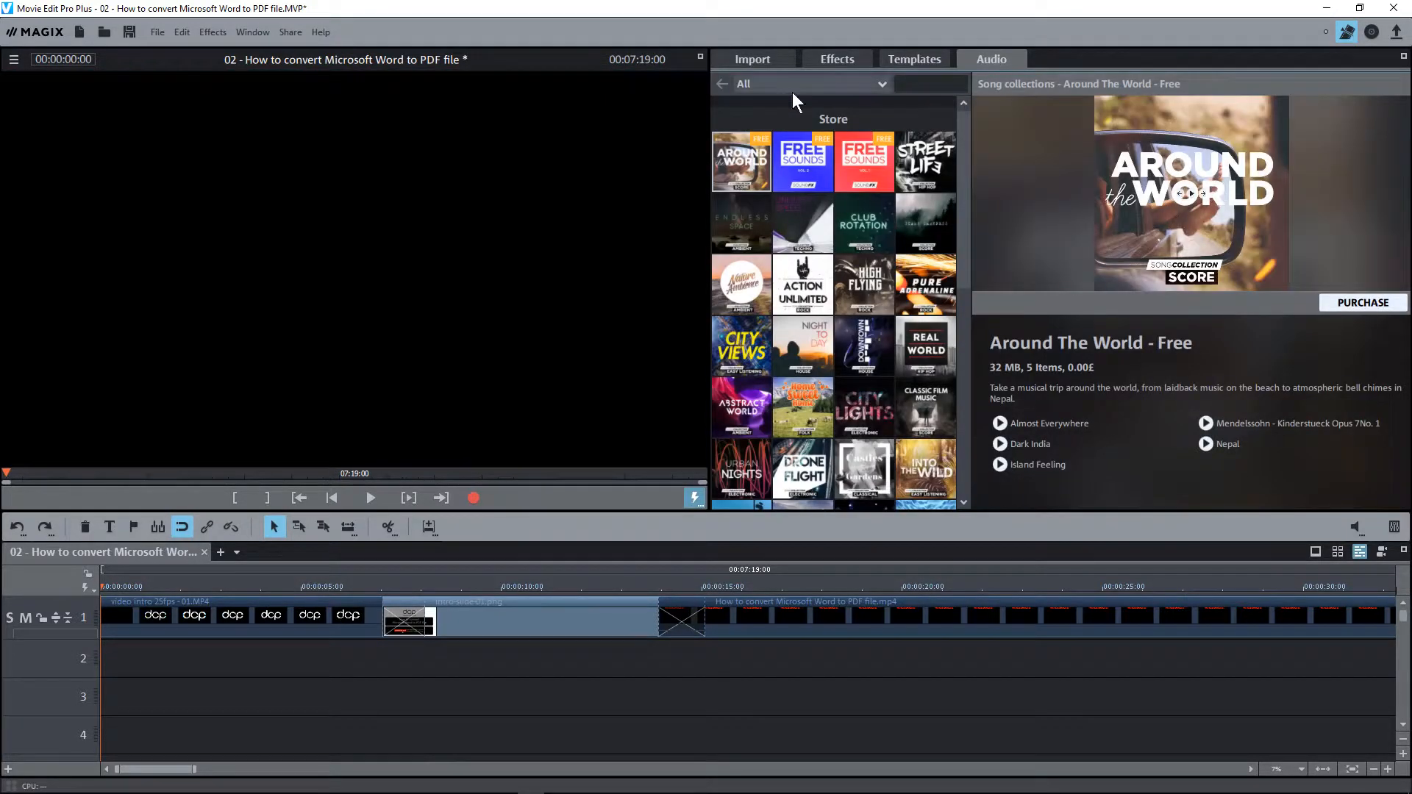
{"action": "mouse_move", "coordinate": [878, 170]}
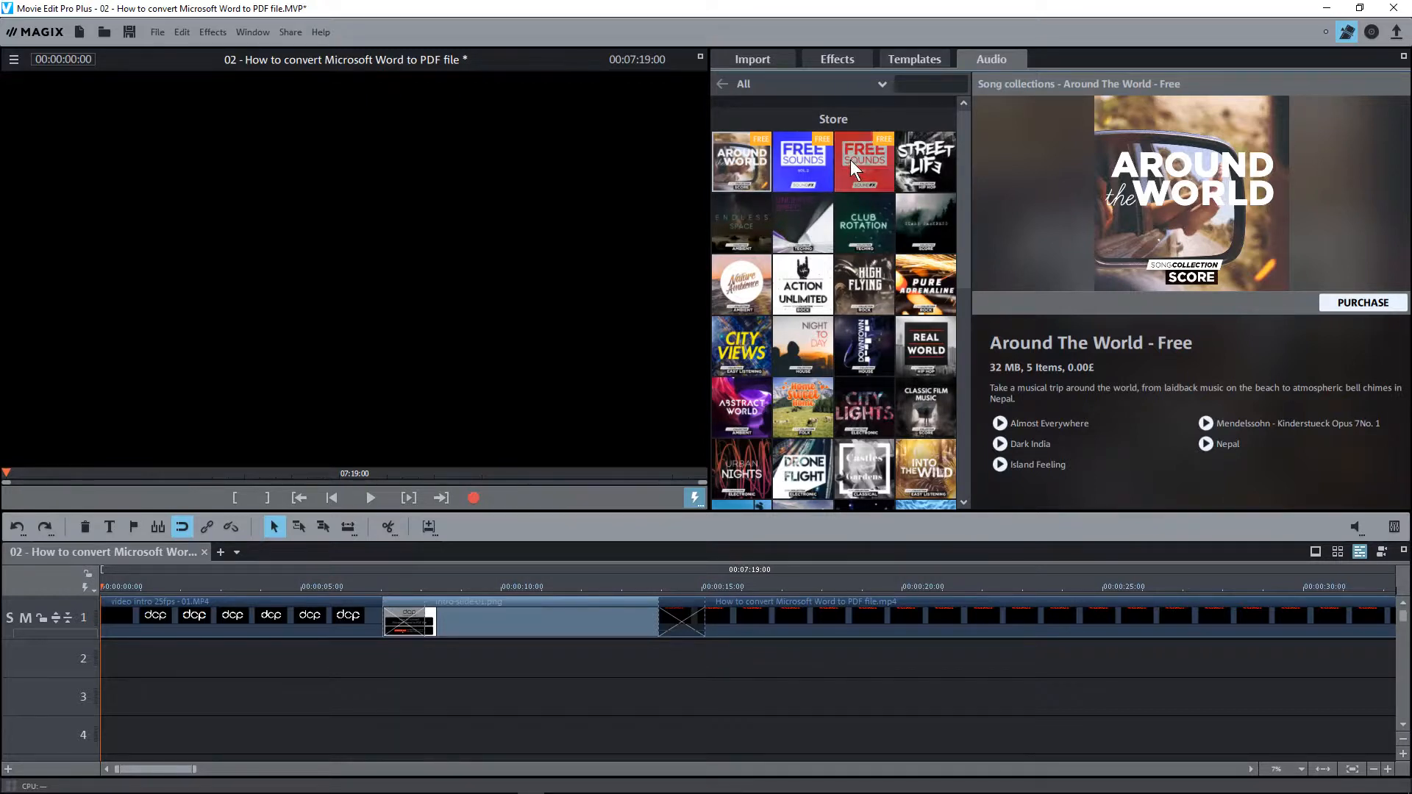
{"action": "mouse_move", "coordinate": [937, 179]}
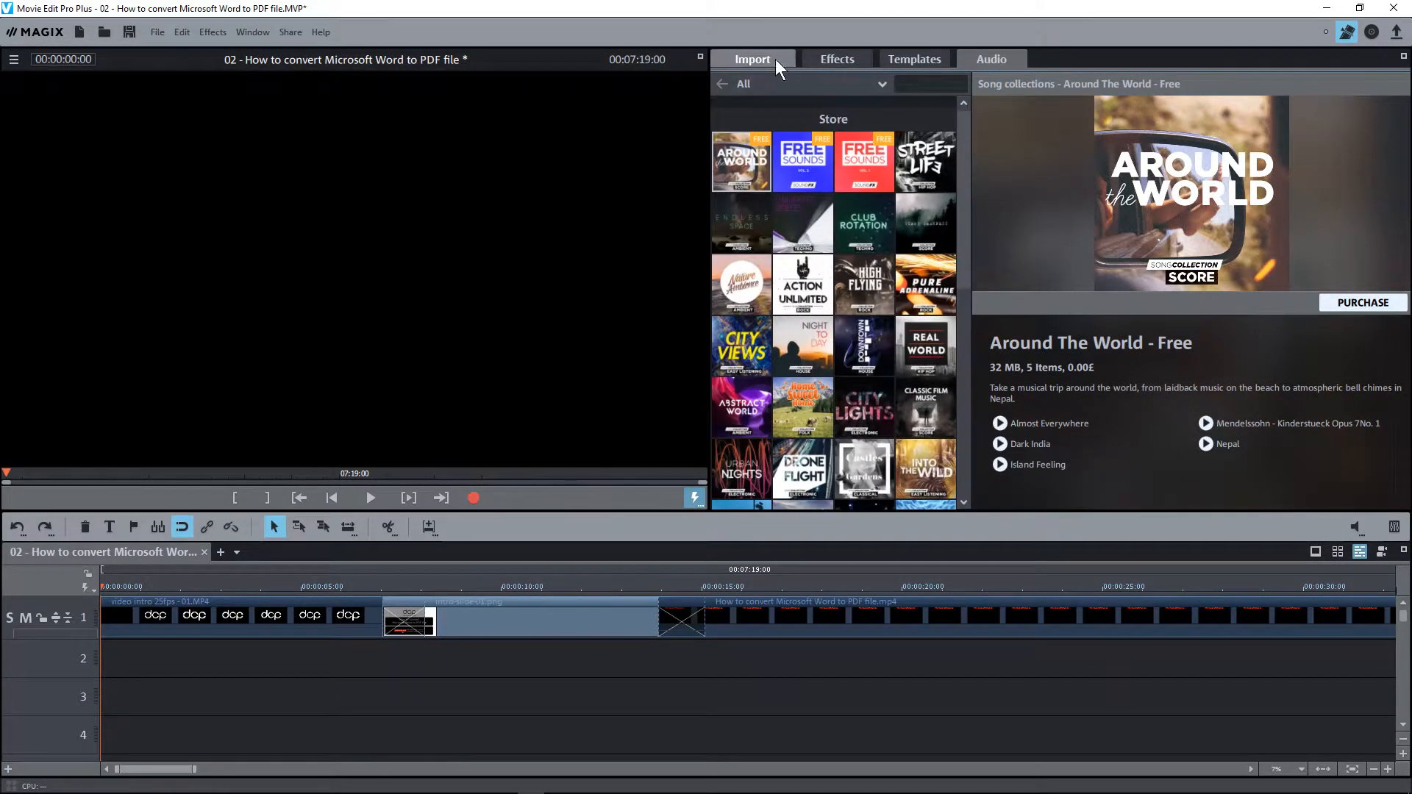
Step: Return to the Import media files and briefly preview the intro
{"action": "left_click", "coordinate": [751, 58]}
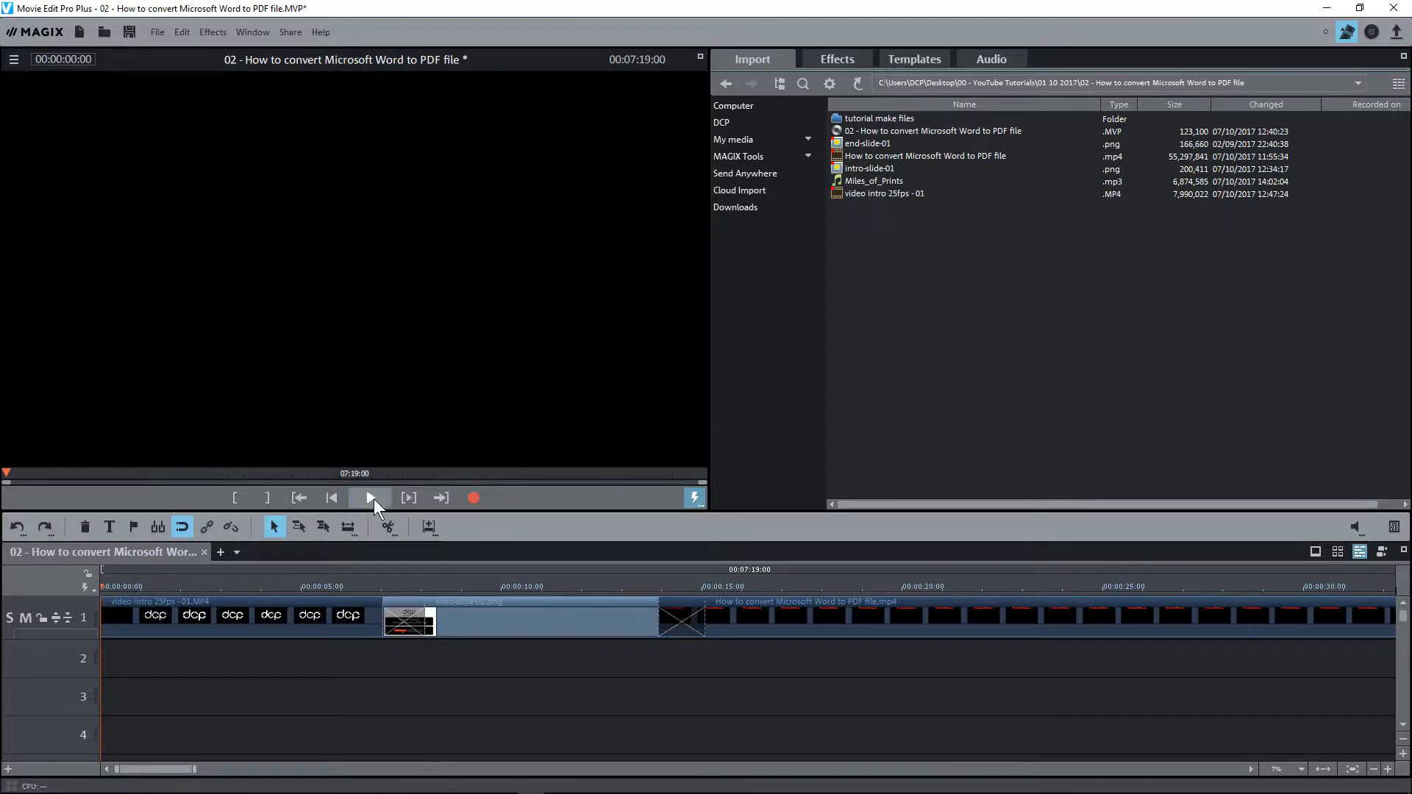
{"action": "left_click", "coordinate": [372, 497]}
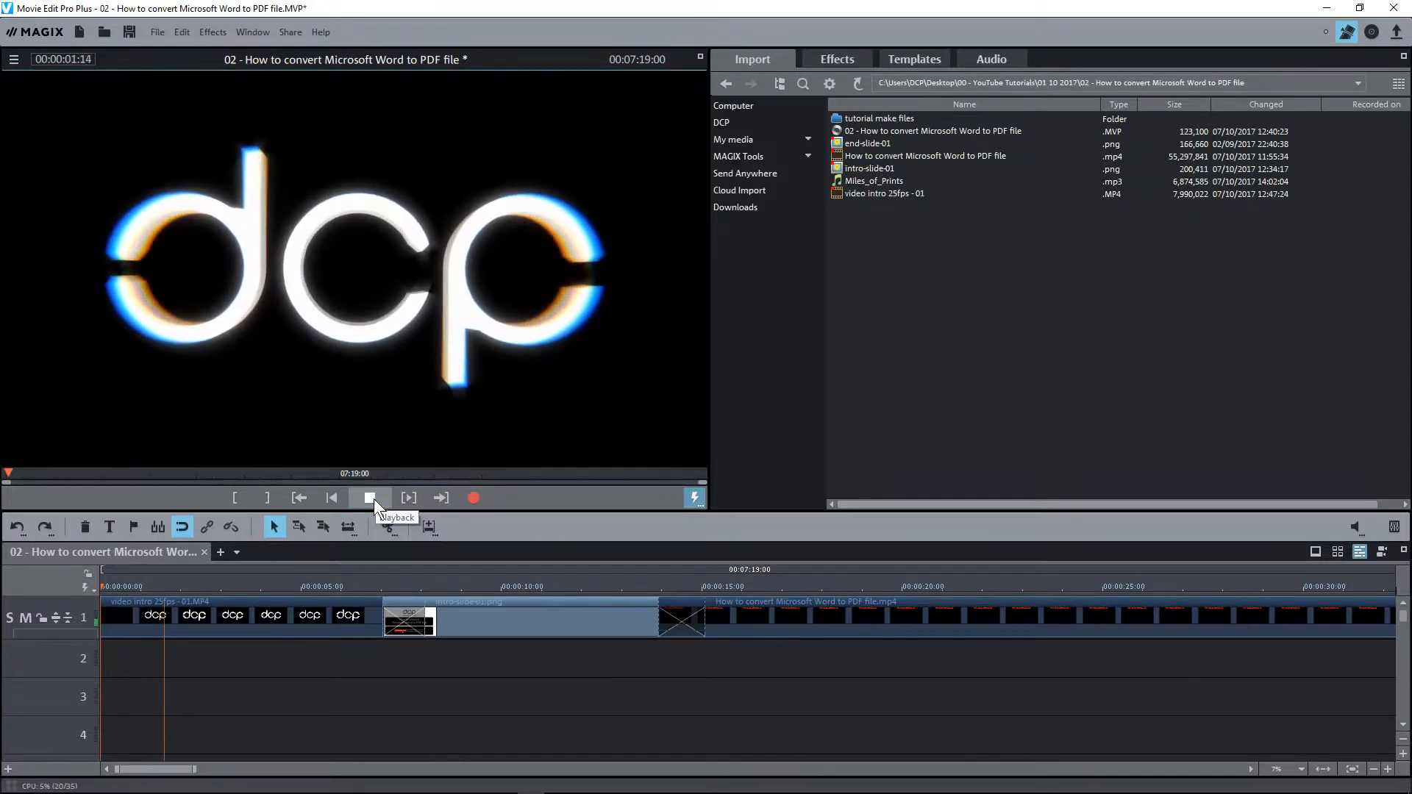
{"action": "left_click", "coordinate": [369, 497]}
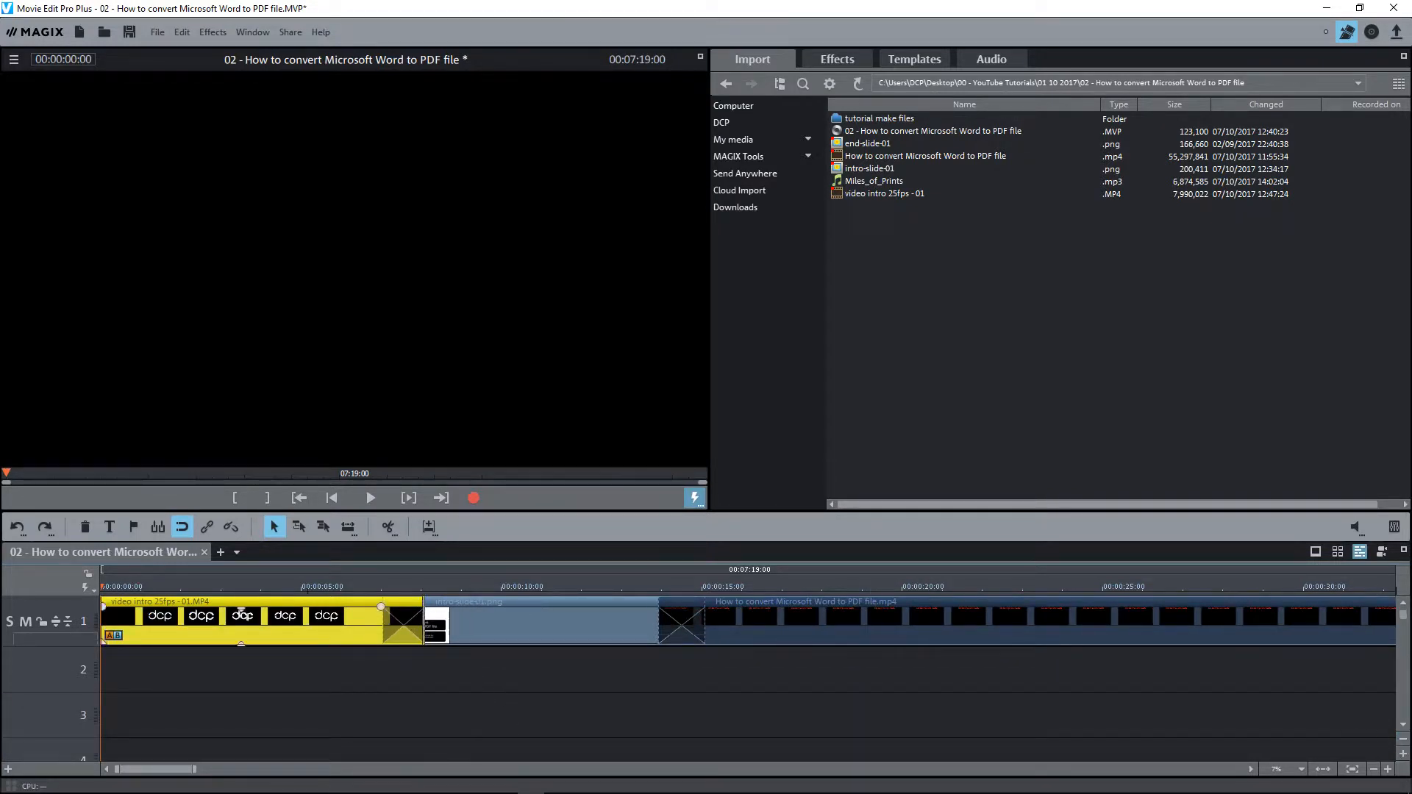
Step: Pick the Miles_of_Prints.mp3 music file for track 2 under the intro
{"action": "left_click", "coordinate": [369, 498]}
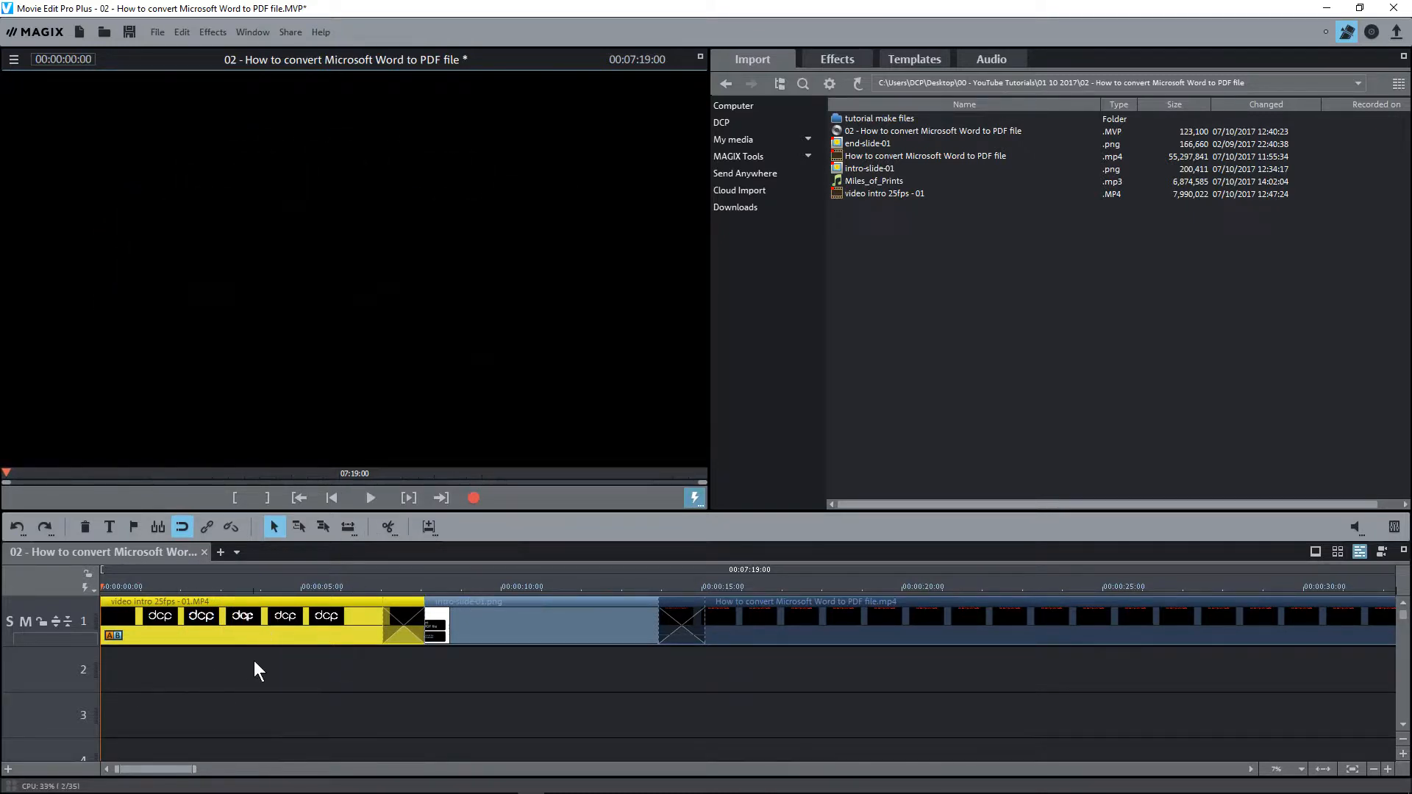
{"action": "mouse_move", "coordinate": [964, 363]}
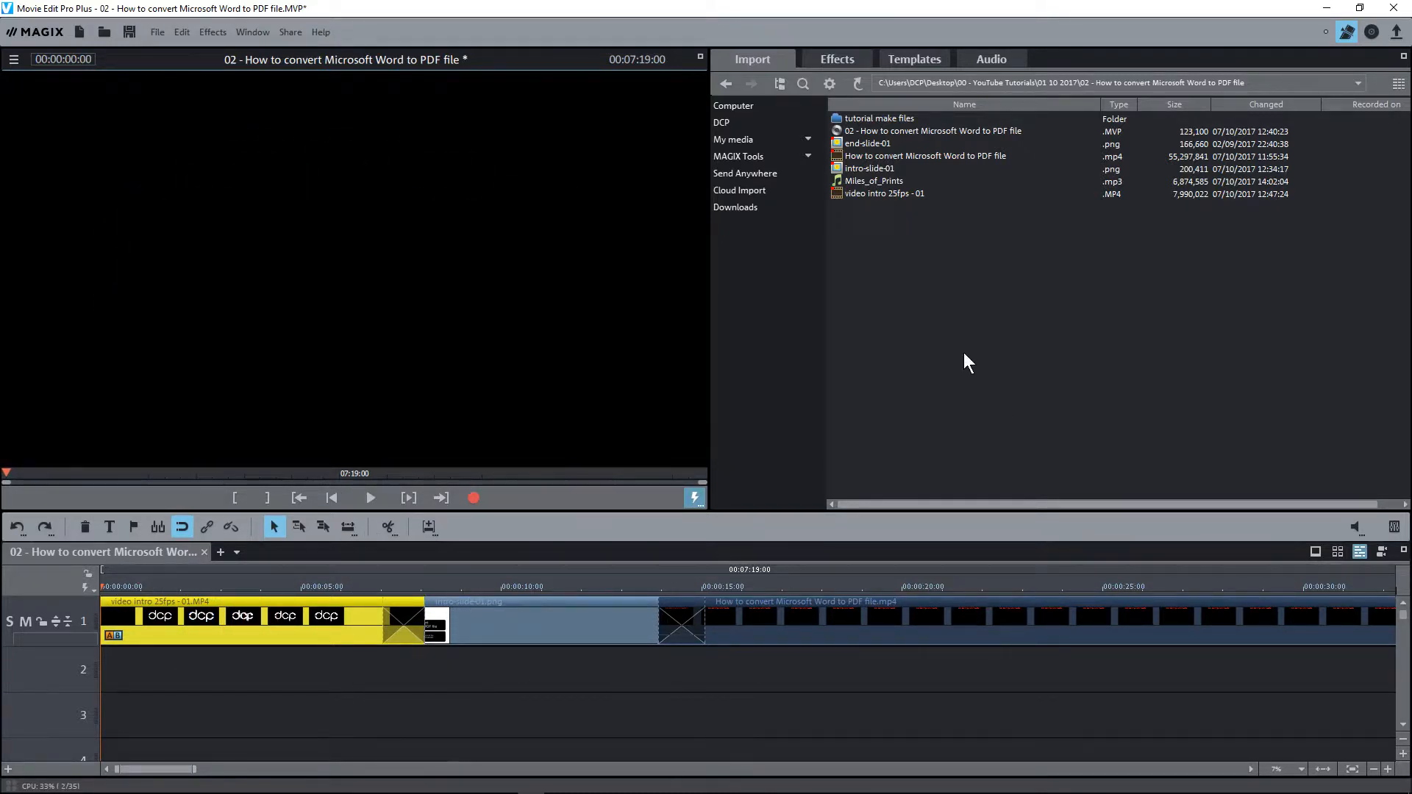
{"action": "left_click", "coordinate": [874, 181]}
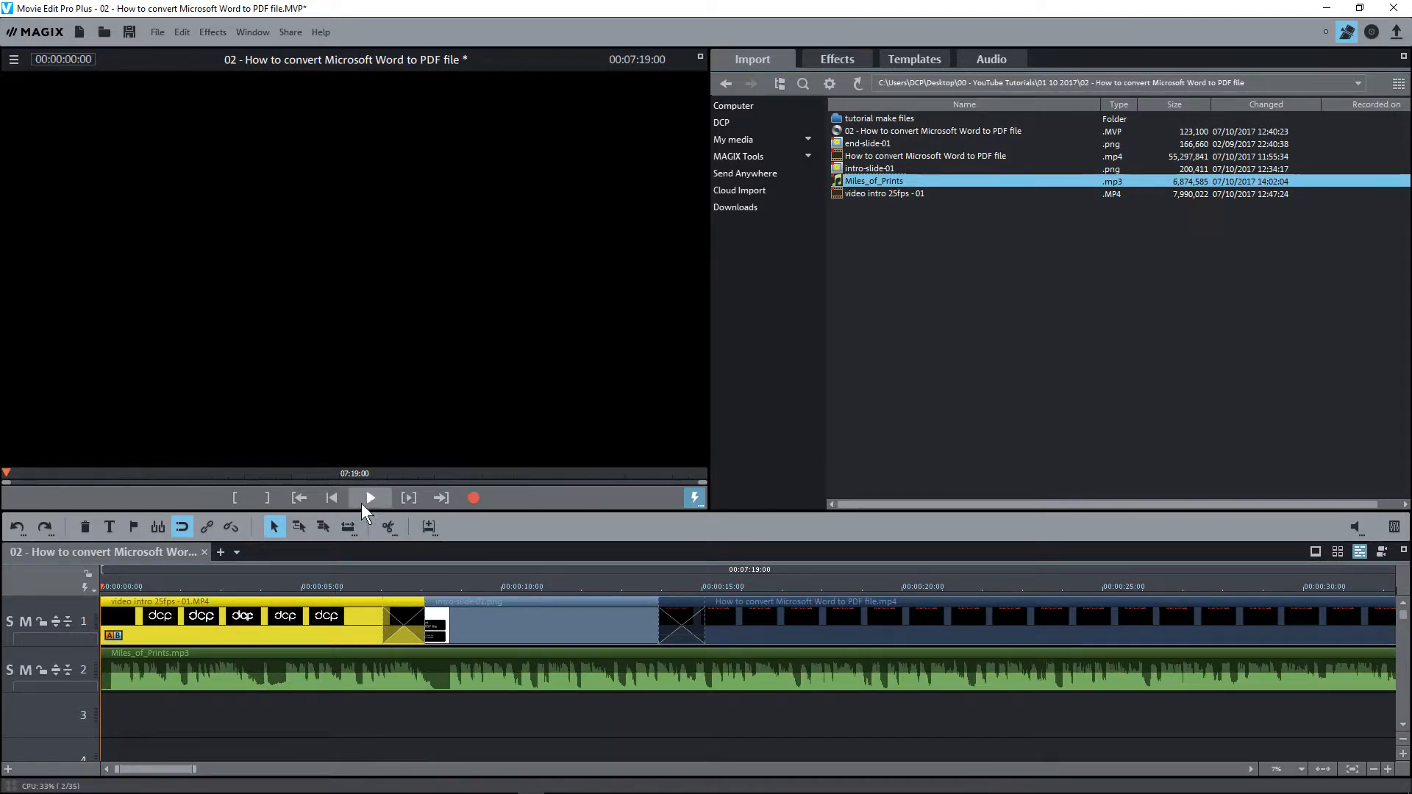
{"action": "left_click", "coordinate": [371, 497]}
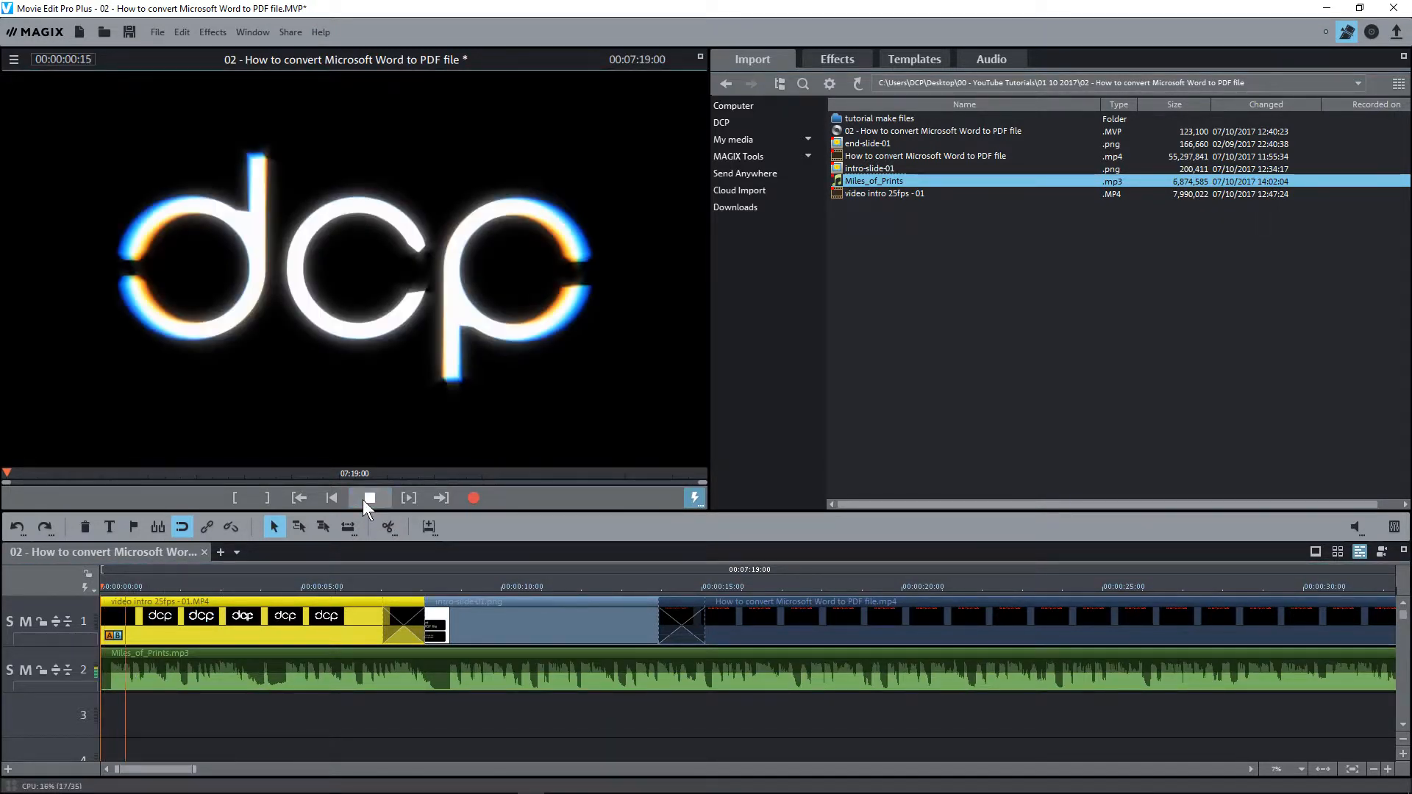
{"action": "left_click", "coordinate": [370, 497]}
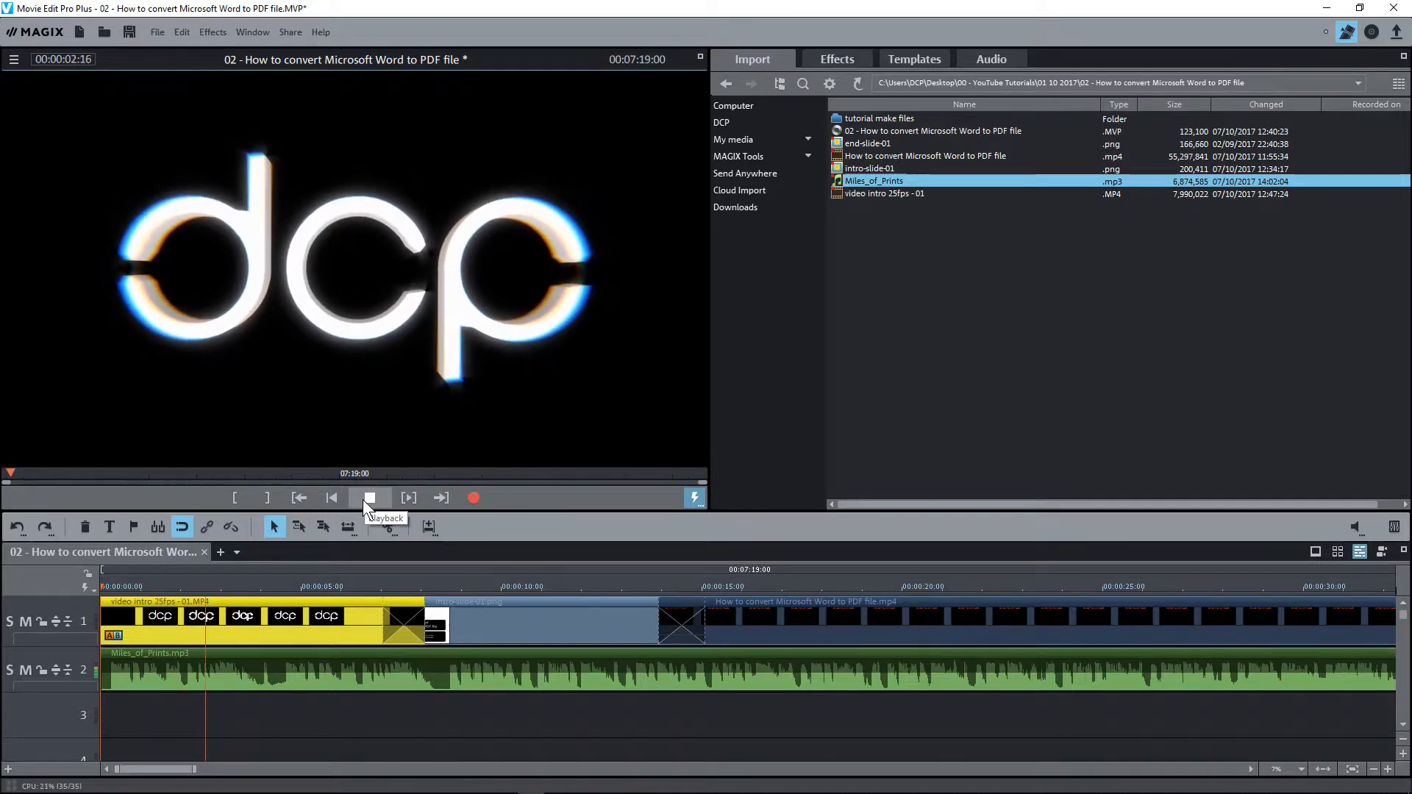
{"action": "left_click", "coordinate": [370, 497]}
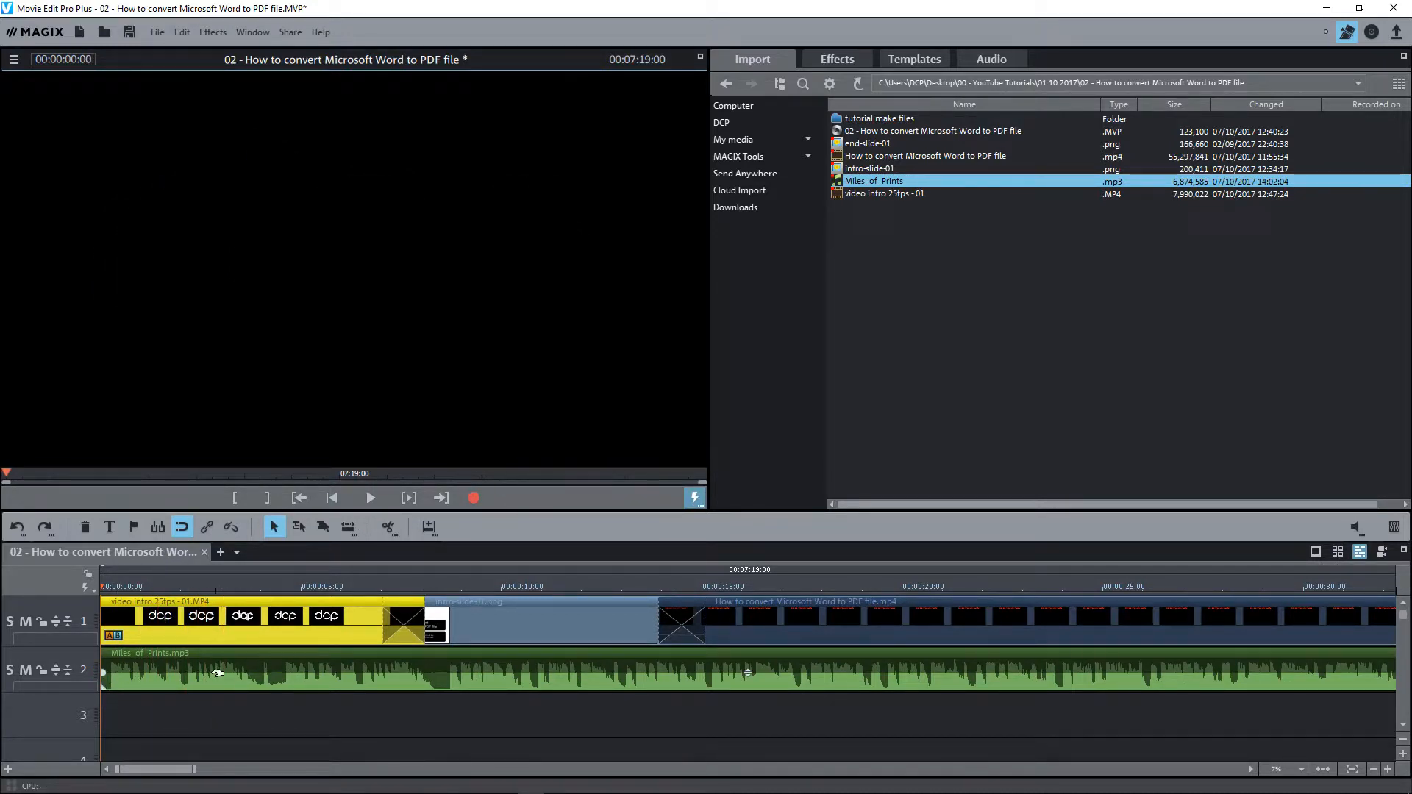
{"action": "mouse_move", "coordinate": [788, 677]}
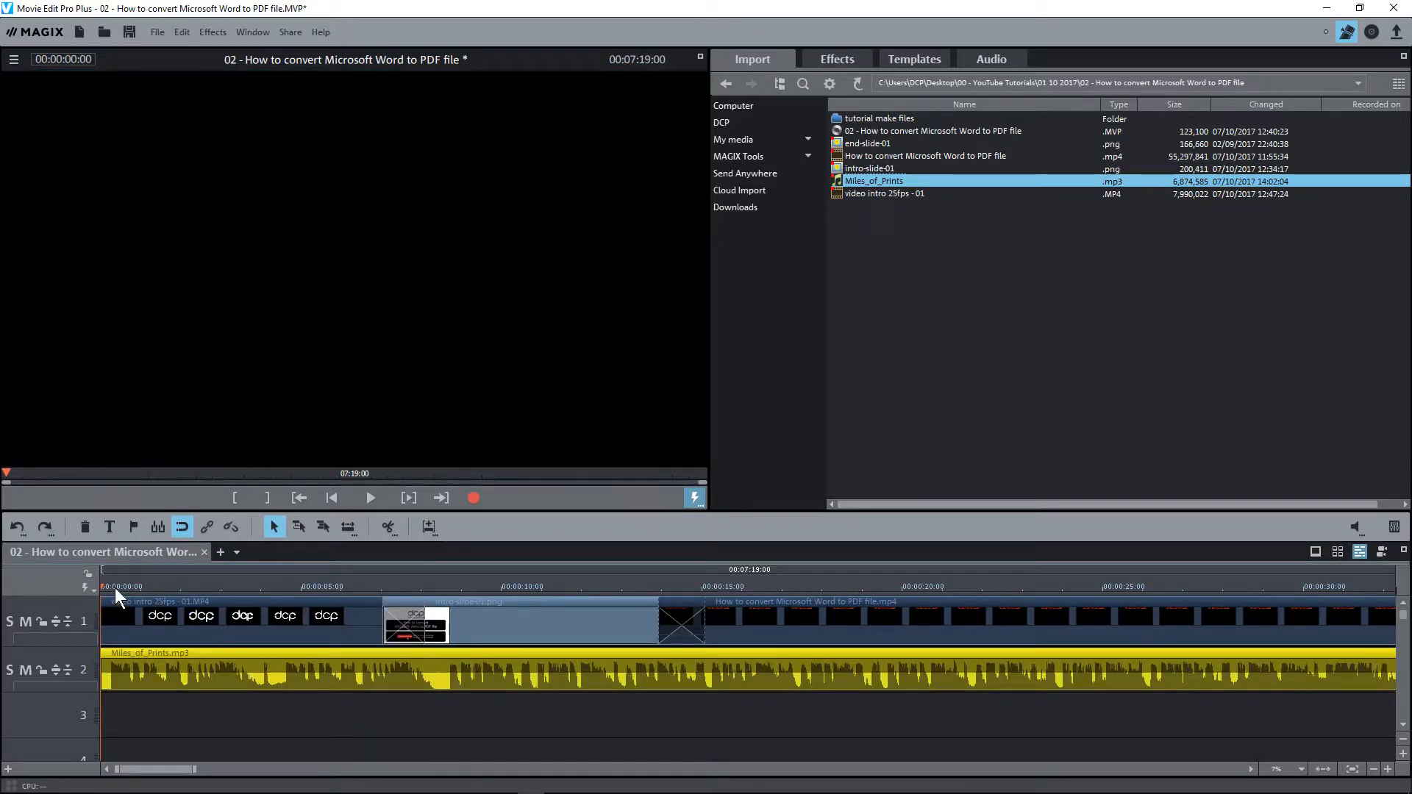
Step: Split the Miles_of_Prints music where the main video begins and keep the intro part
{"action": "left_click", "coordinate": [149, 587]}
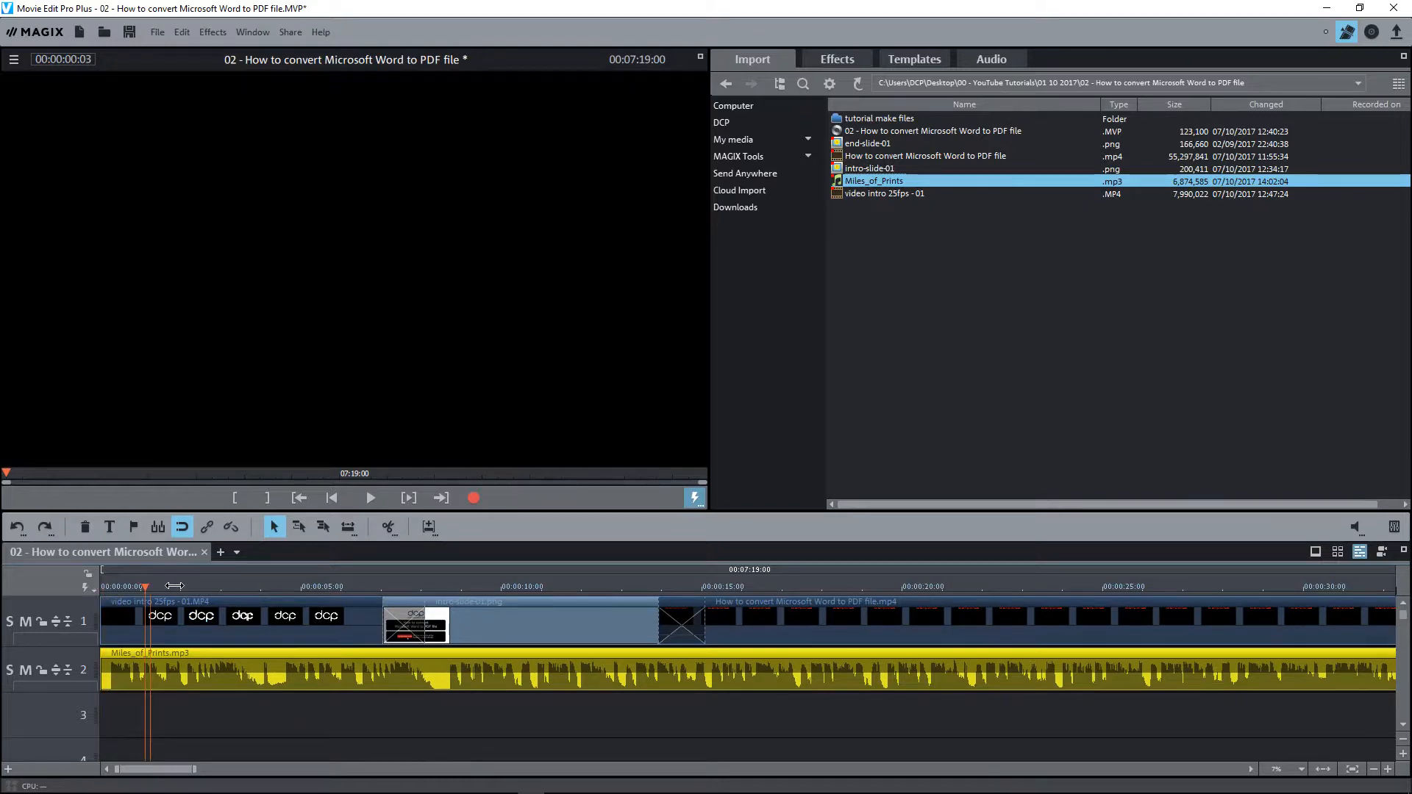
{"action": "left_click", "coordinate": [710, 587]}
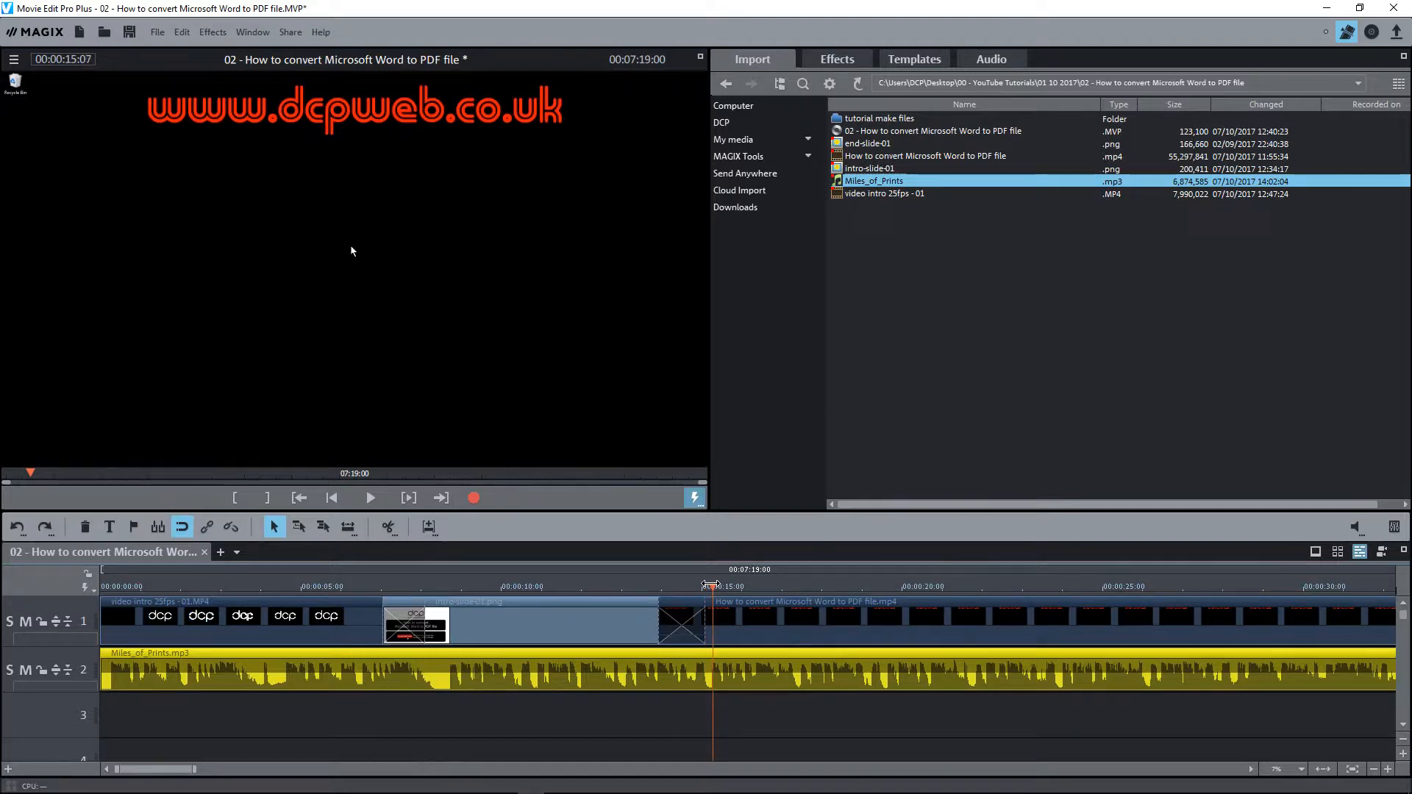
{"action": "mouse_move", "coordinate": [400, 555]}
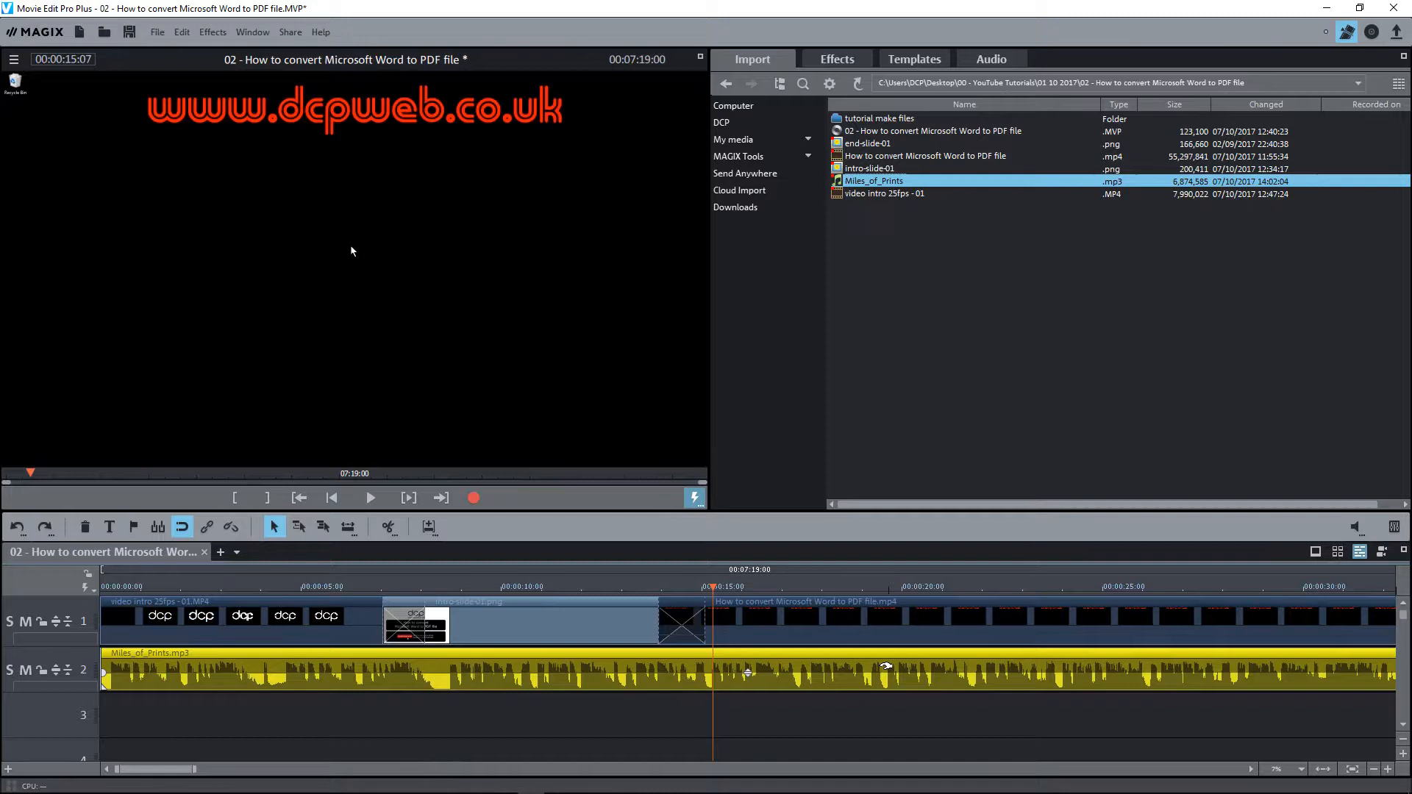
{"action": "mouse_move", "coordinate": [387, 526]}
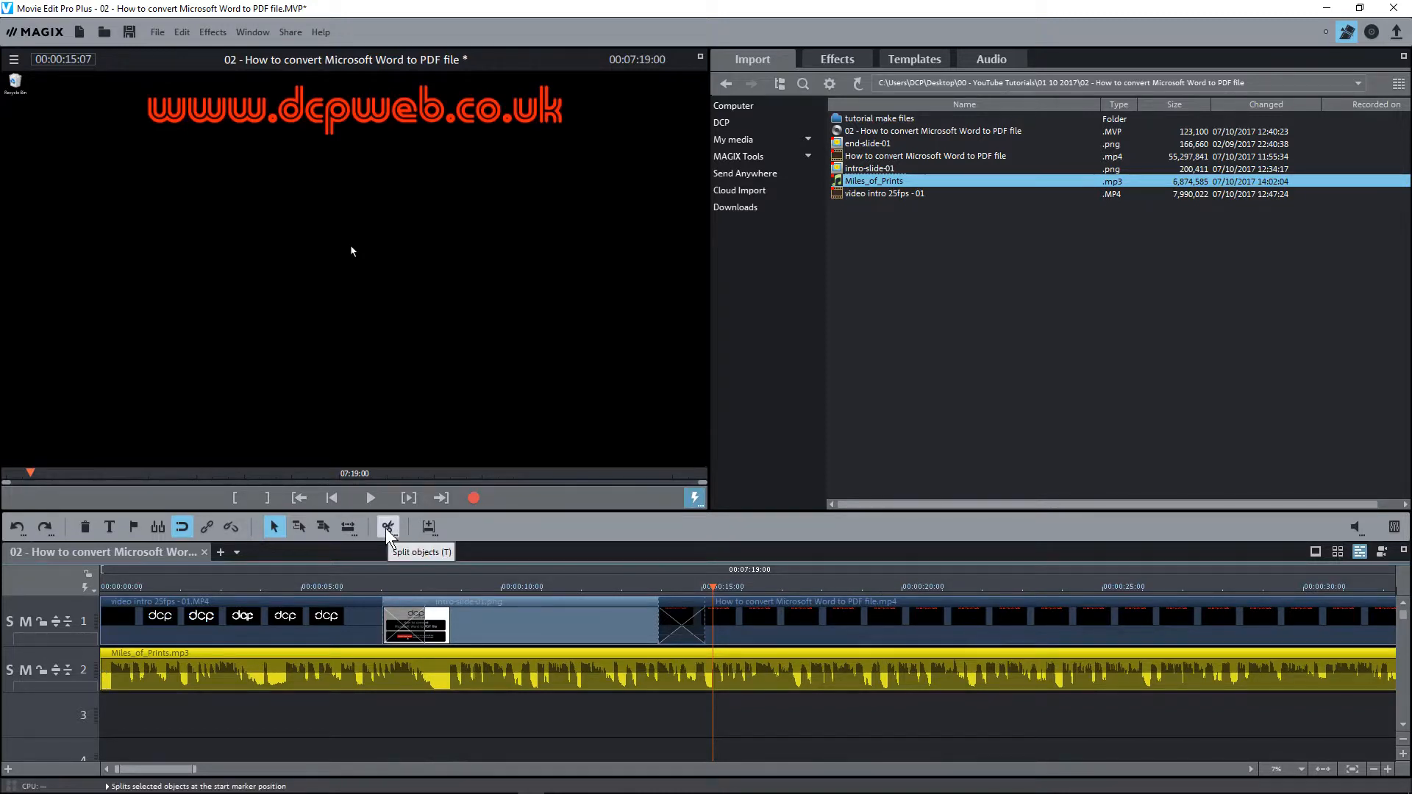
{"action": "left_click", "coordinate": [387, 526]}
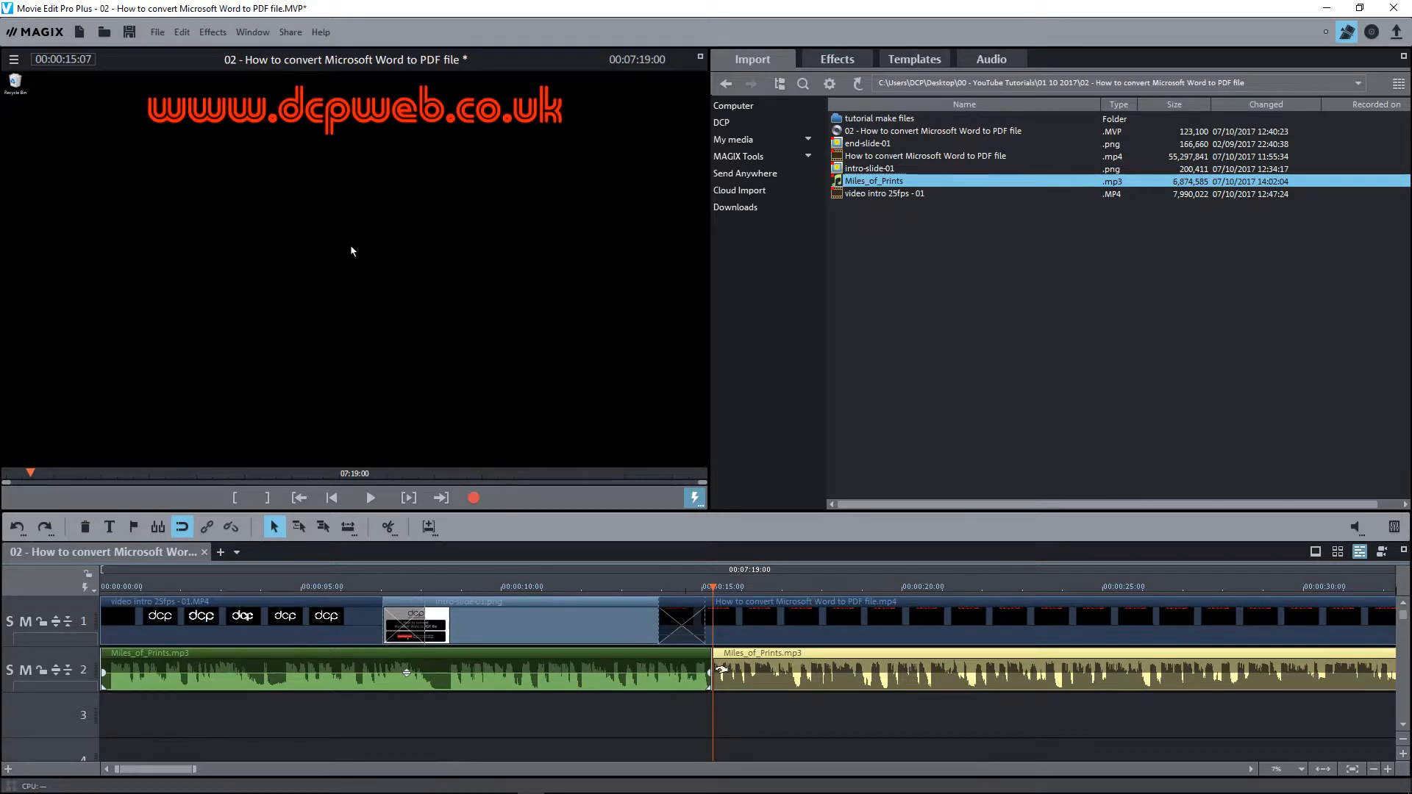
{"action": "left_click", "coordinate": [900, 670]}
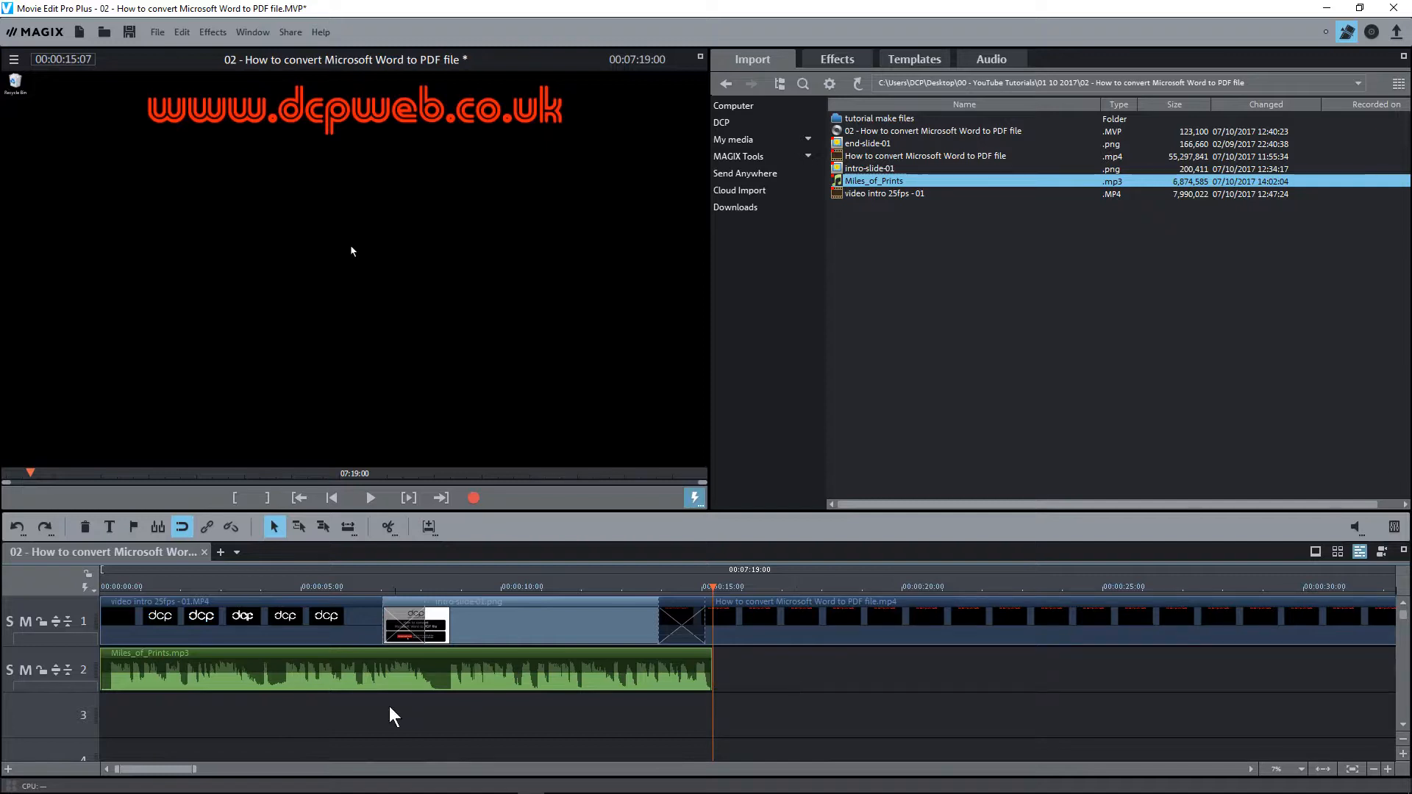
{"action": "left_click", "coordinate": [406, 670]}
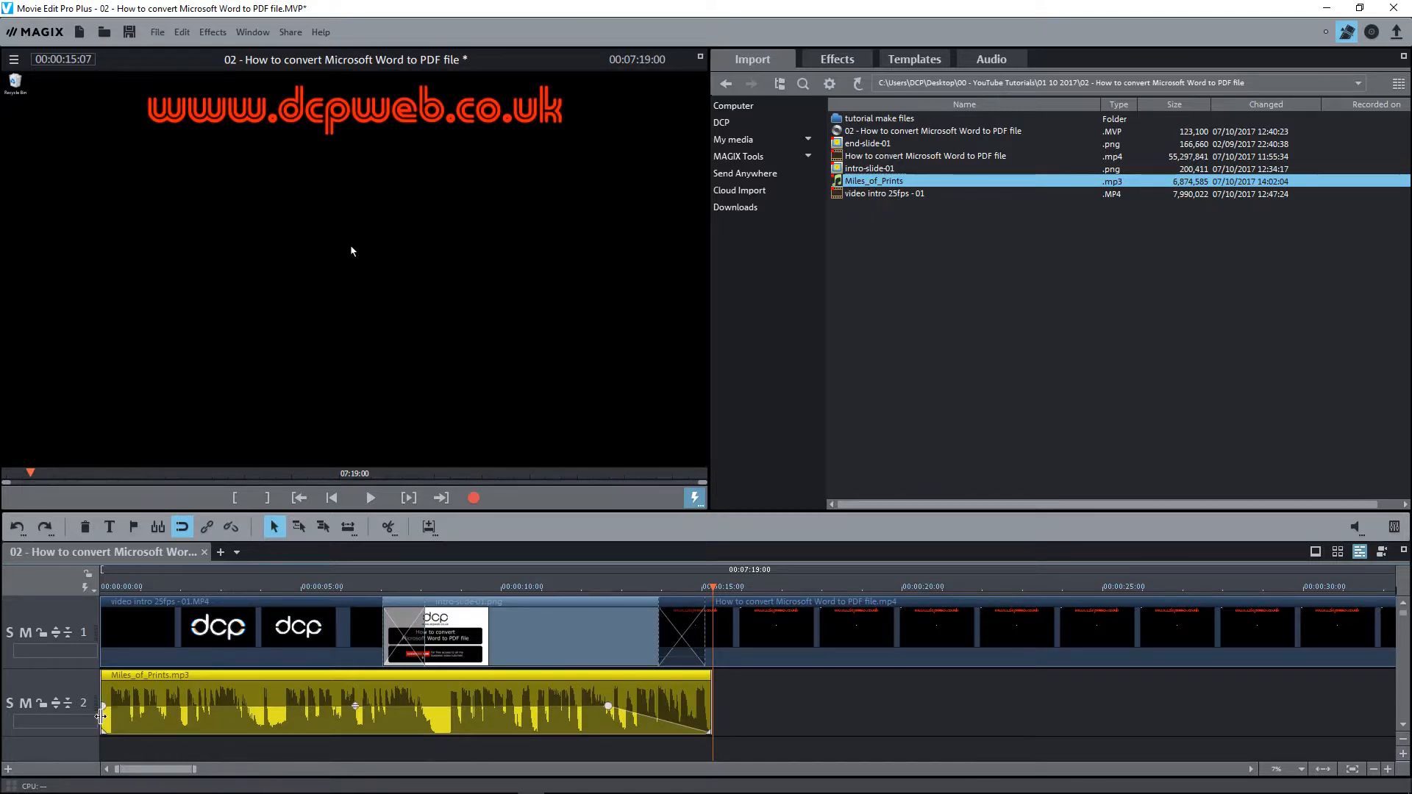
Step: Fade out the end of the Miles_of_Prints music into the main video
{"action": "left_click_drag", "start_coordinate": [103, 708], "coordinate": [132, 712]}
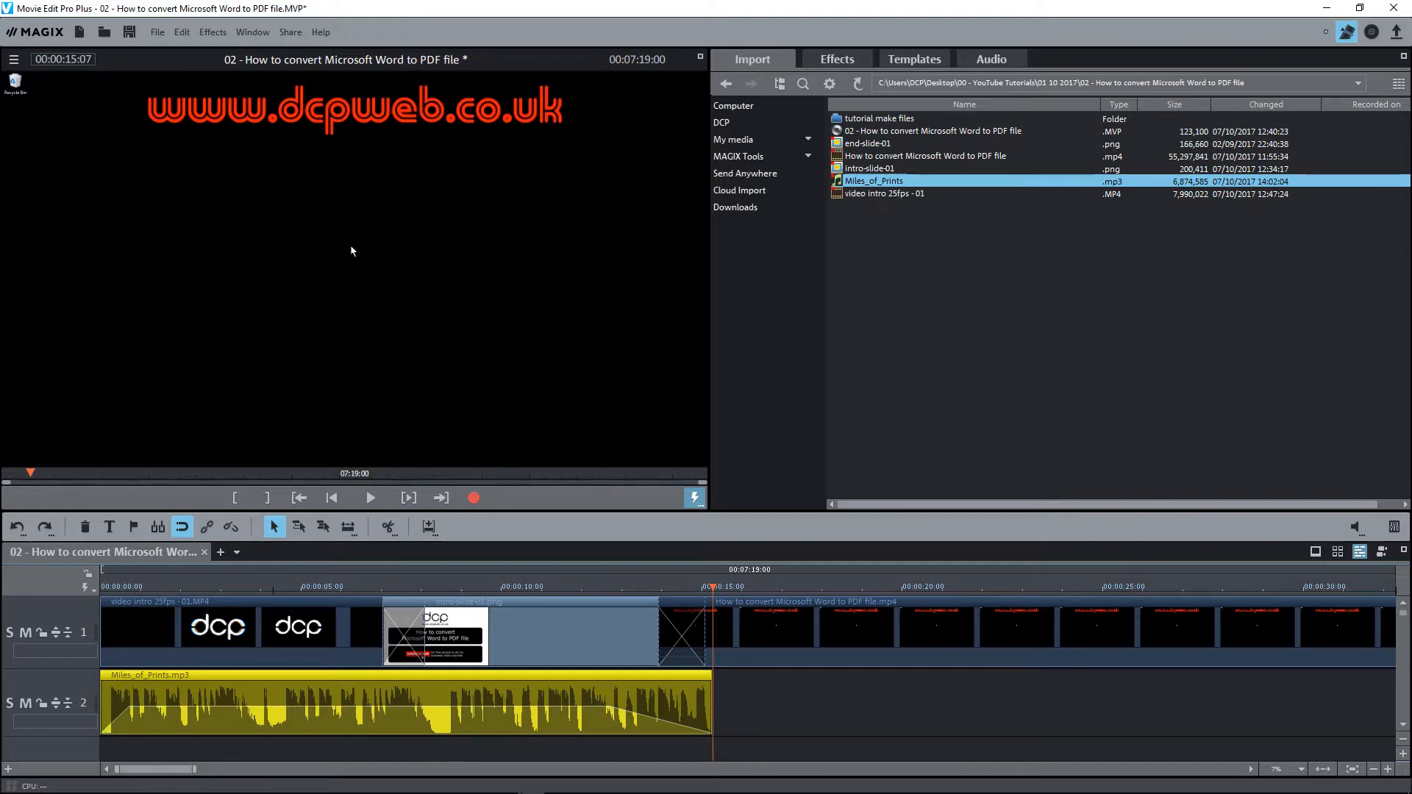
{"action": "mouse_move", "coordinate": [370, 499]}
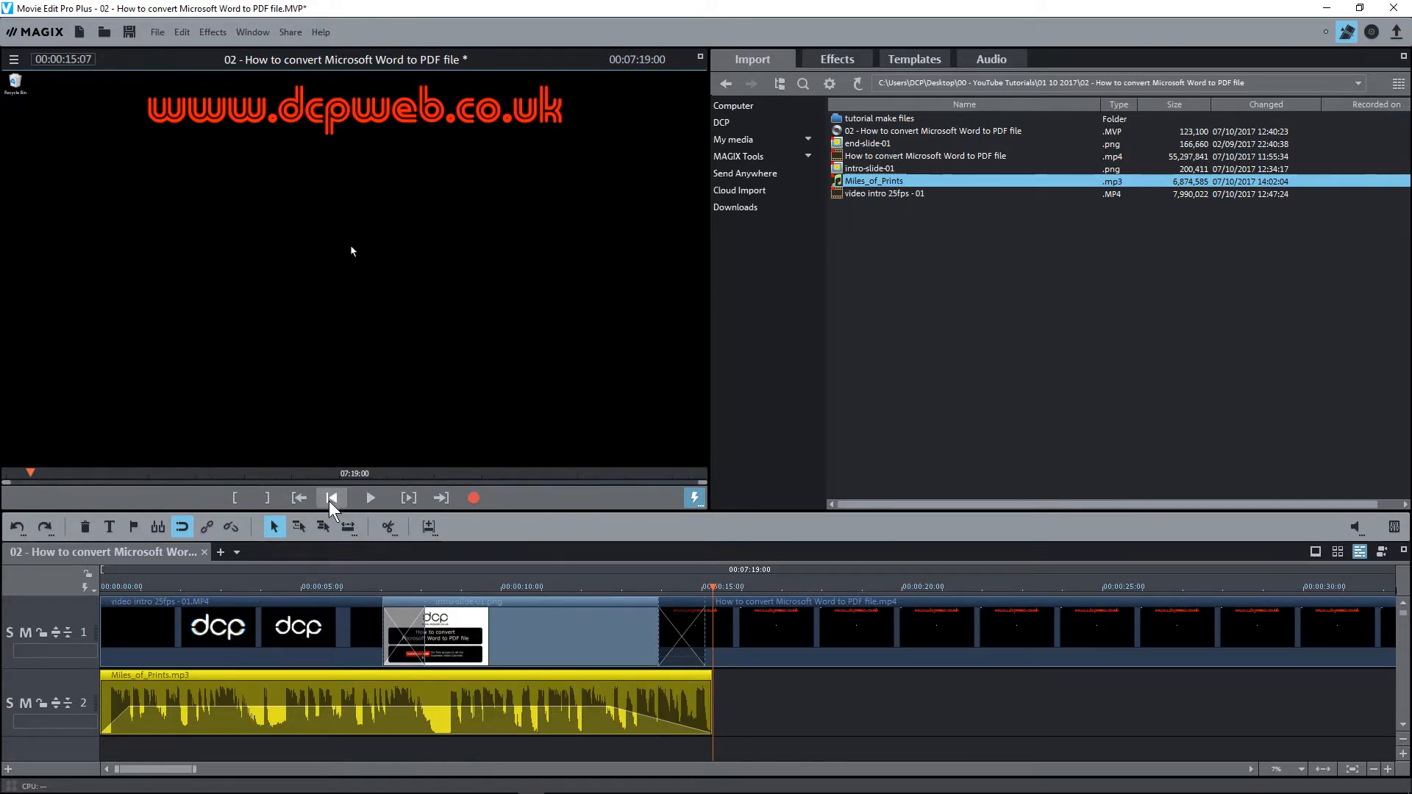
{"action": "mouse_move", "coordinate": [330, 497]}
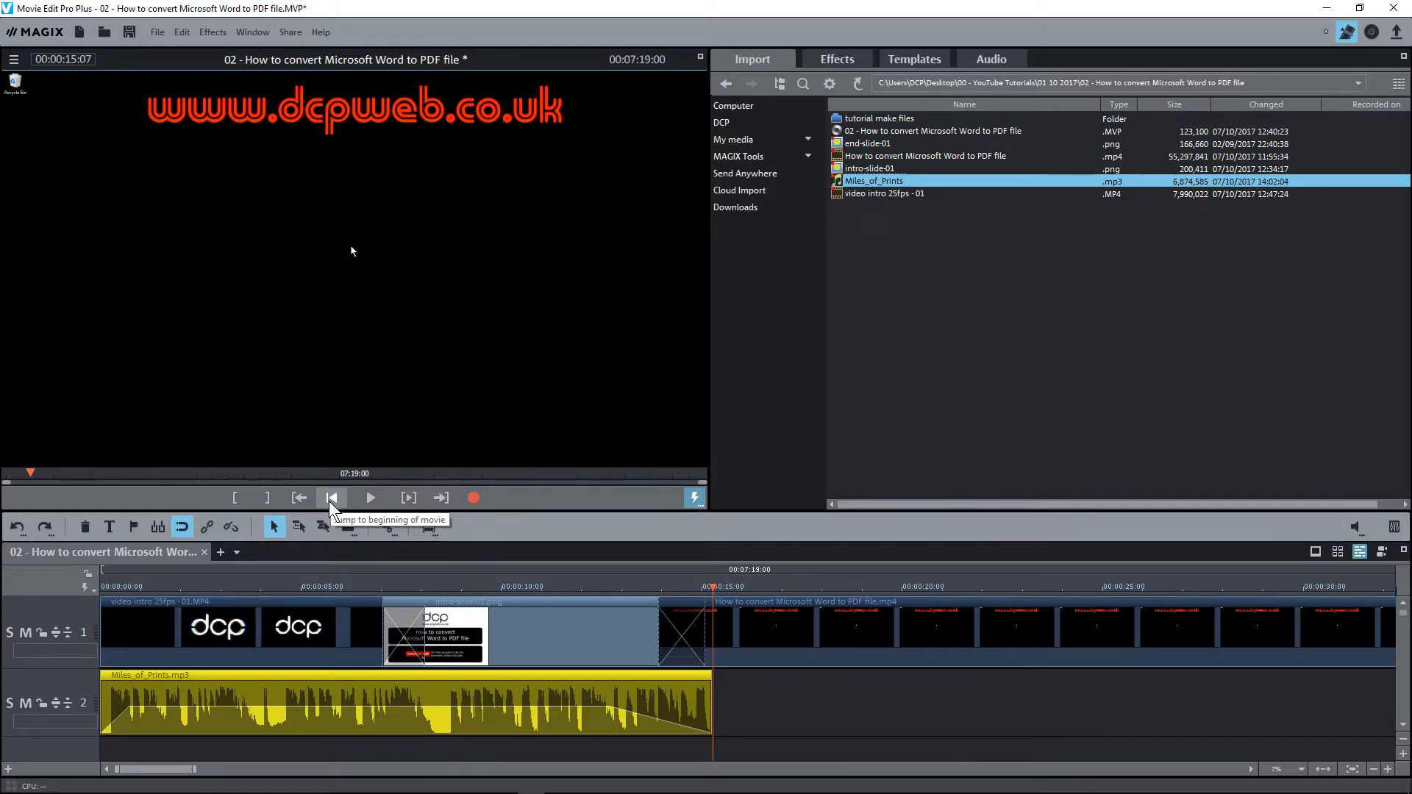
Step: Preview the intro from the beginning and fade in the music's start
{"action": "left_click", "coordinate": [330, 497]}
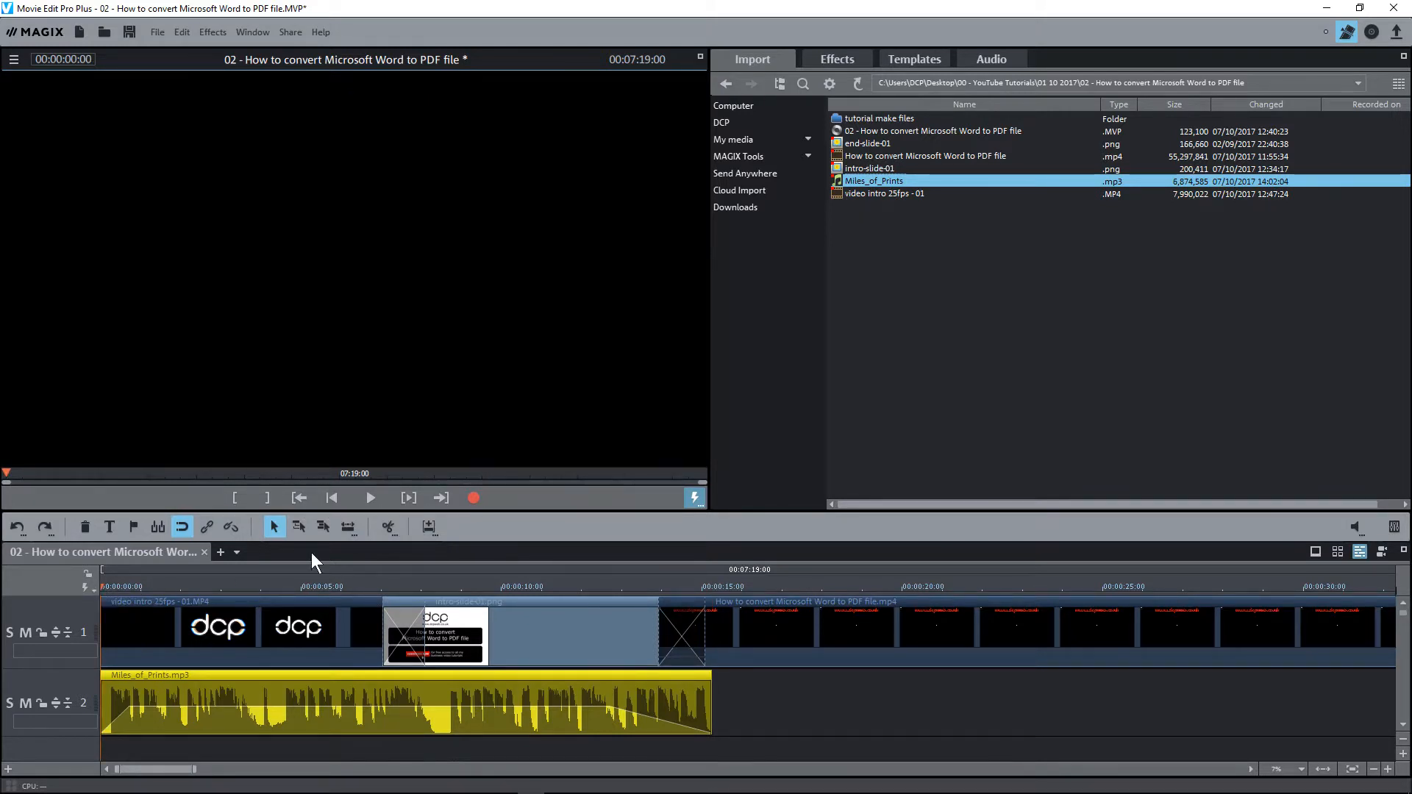
{"action": "left_click", "coordinate": [369, 499]}
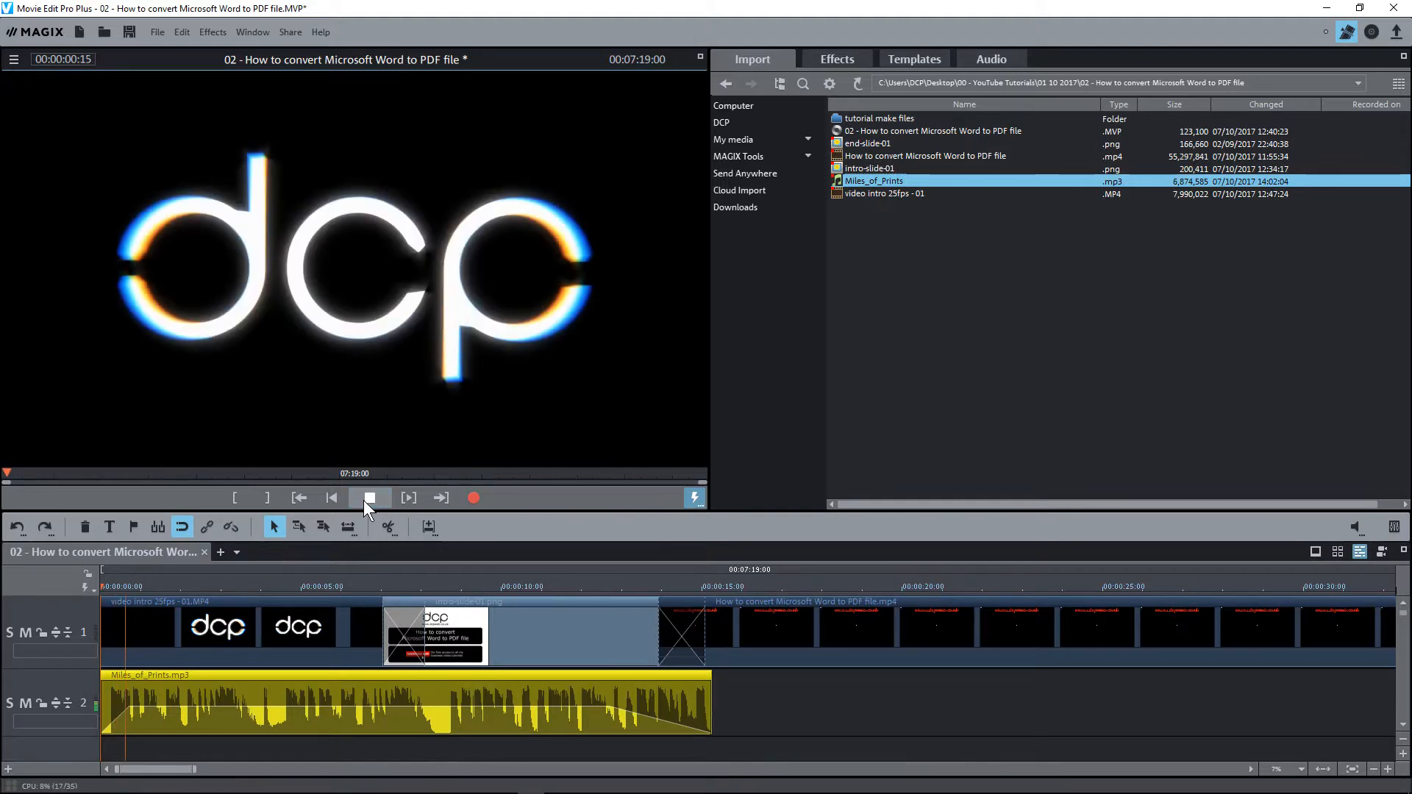
{"action": "left_click", "coordinate": [372, 497]}
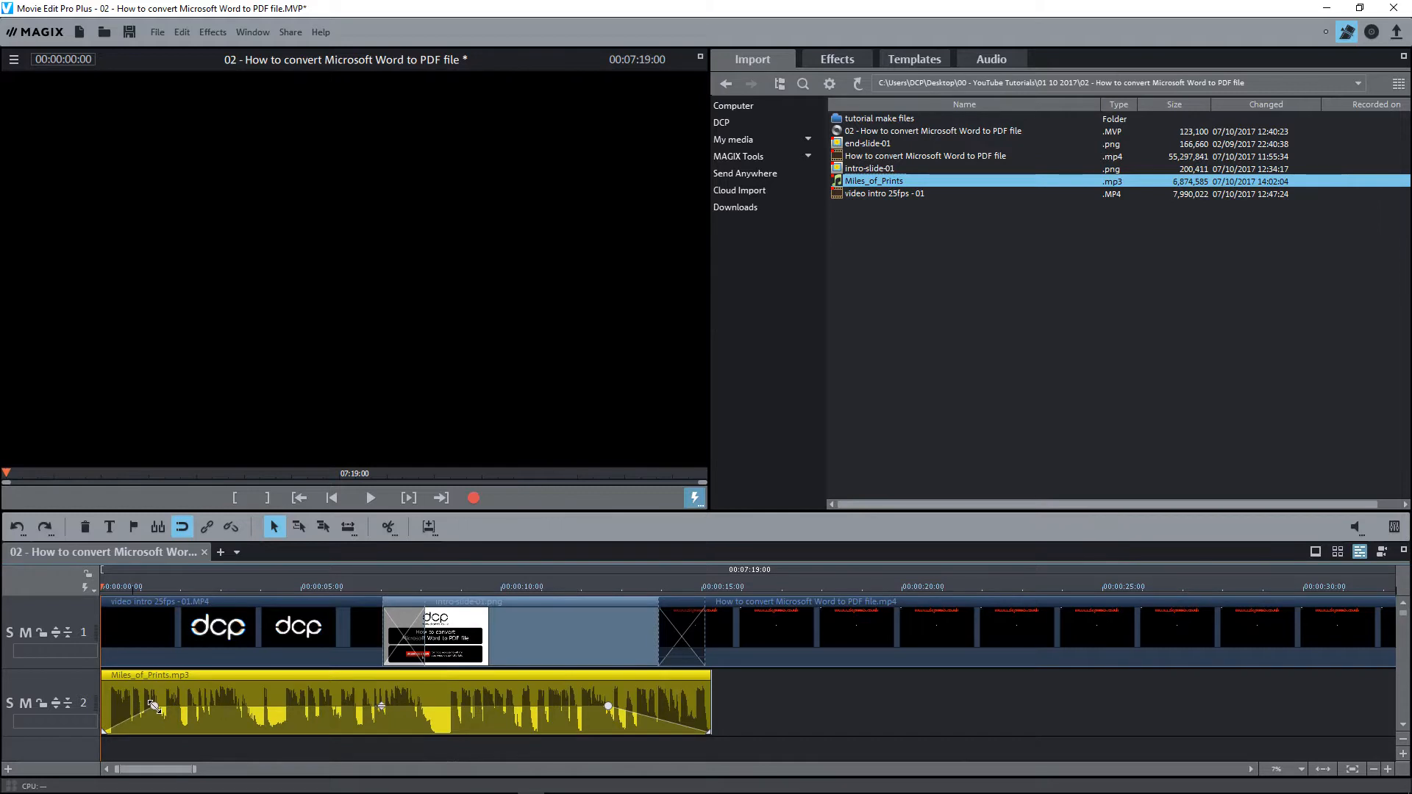
{"action": "left_click", "coordinate": [370, 497]}
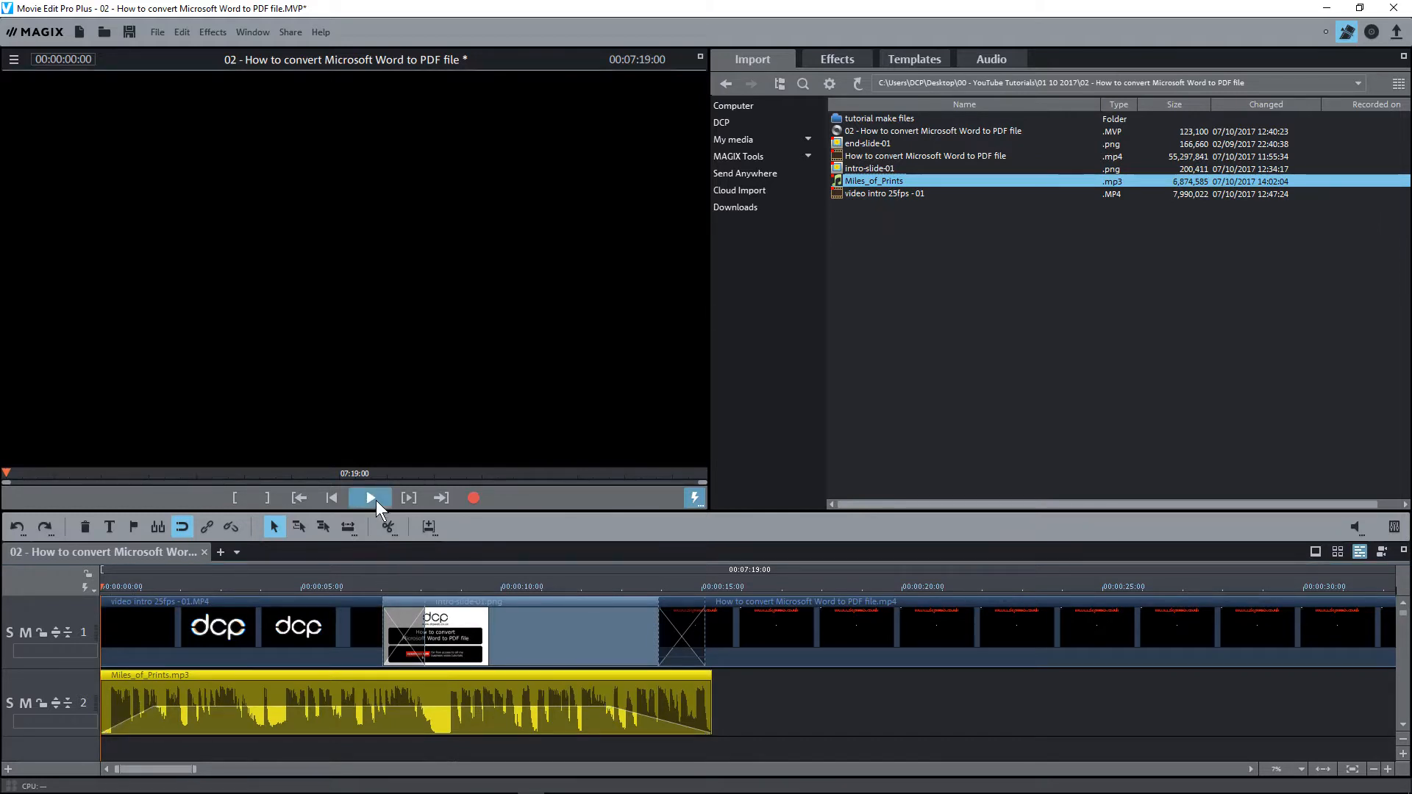
Step: Lower the Miles_of_Prints music volume to -4.0 and preview the quieter intro
{"action": "left_click", "coordinate": [369, 497]}
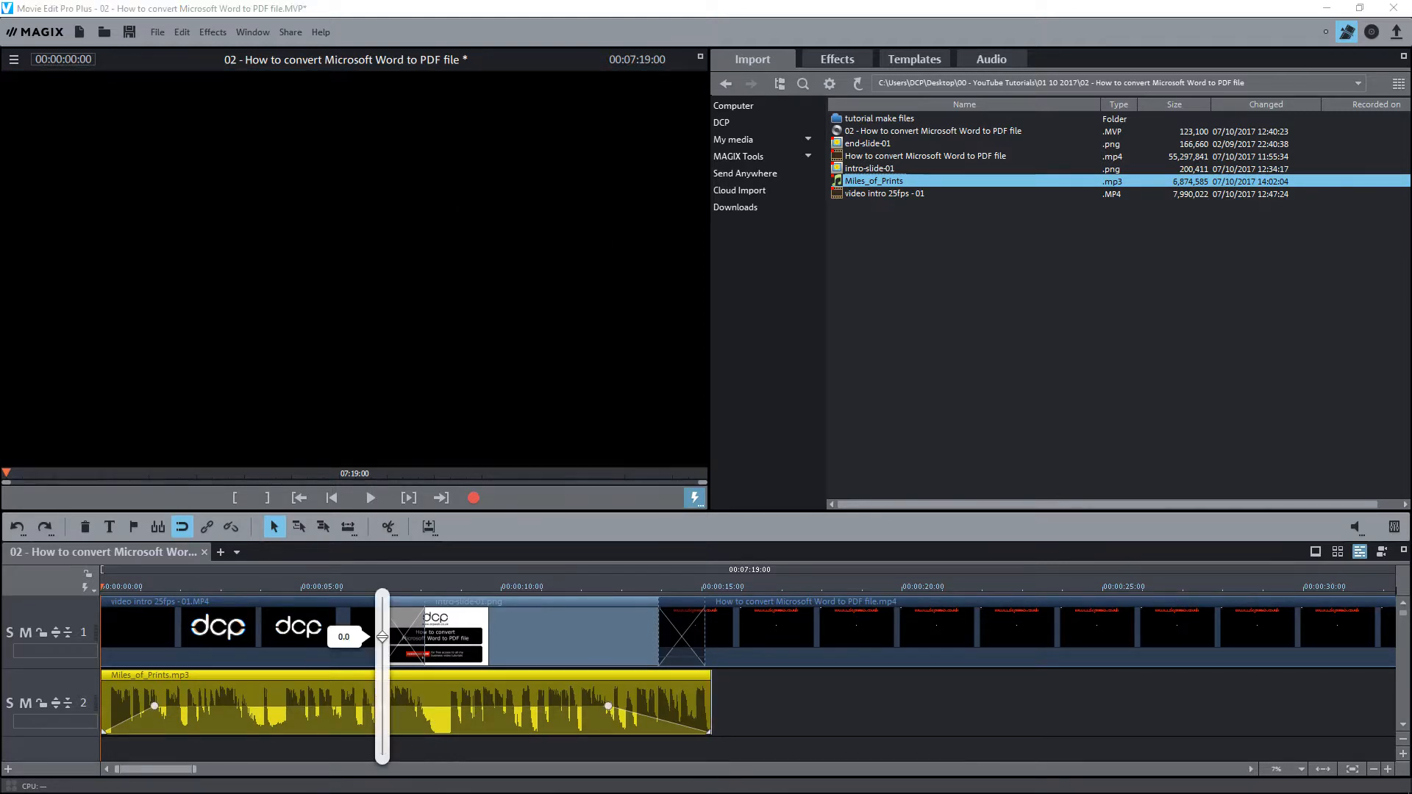
{"action": "left_click_drag", "start_coordinate": [383, 637], "coordinate": [382, 669]}
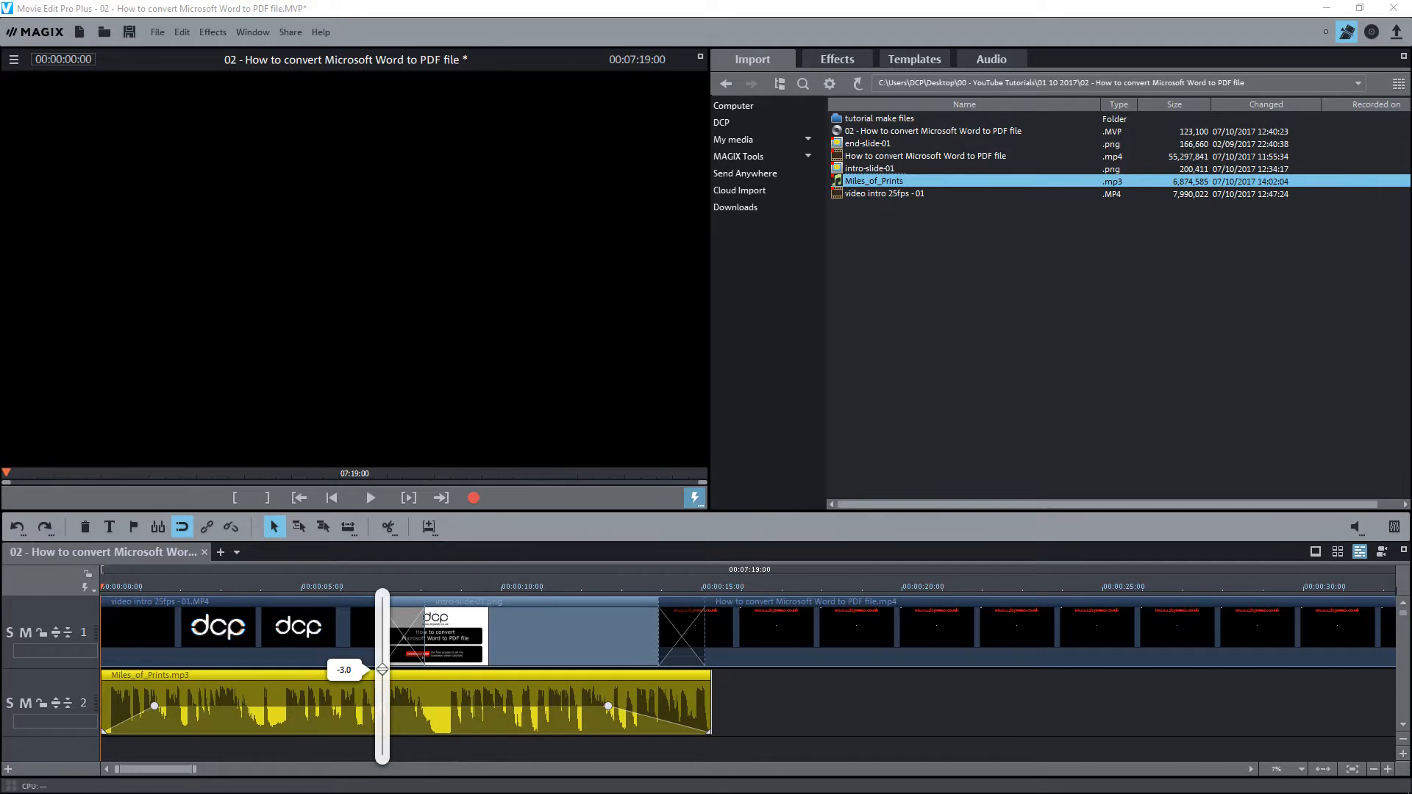
{"action": "left_click_drag", "start_coordinate": [381, 669], "coordinate": [381, 676]}
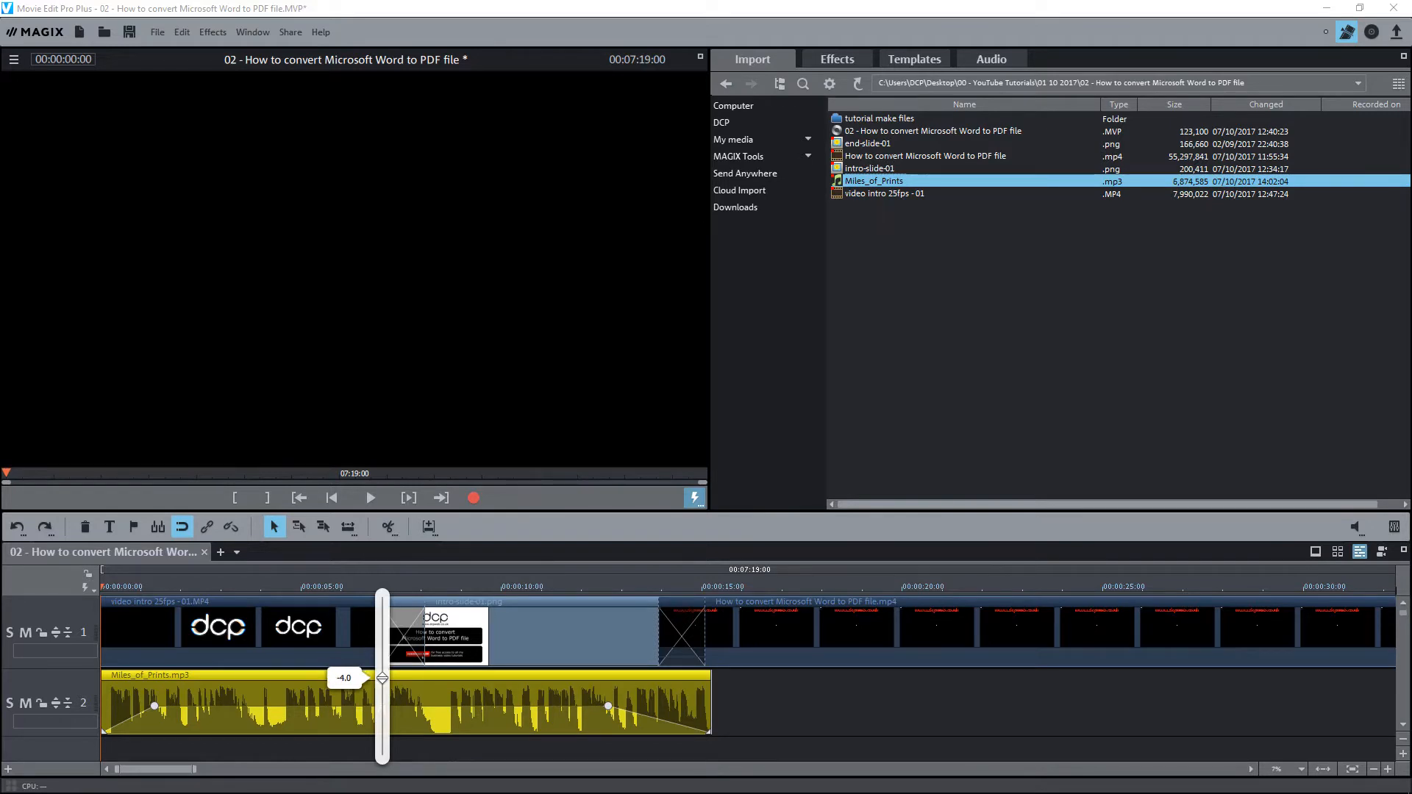
{"action": "left_click", "coordinate": [369, 497]}
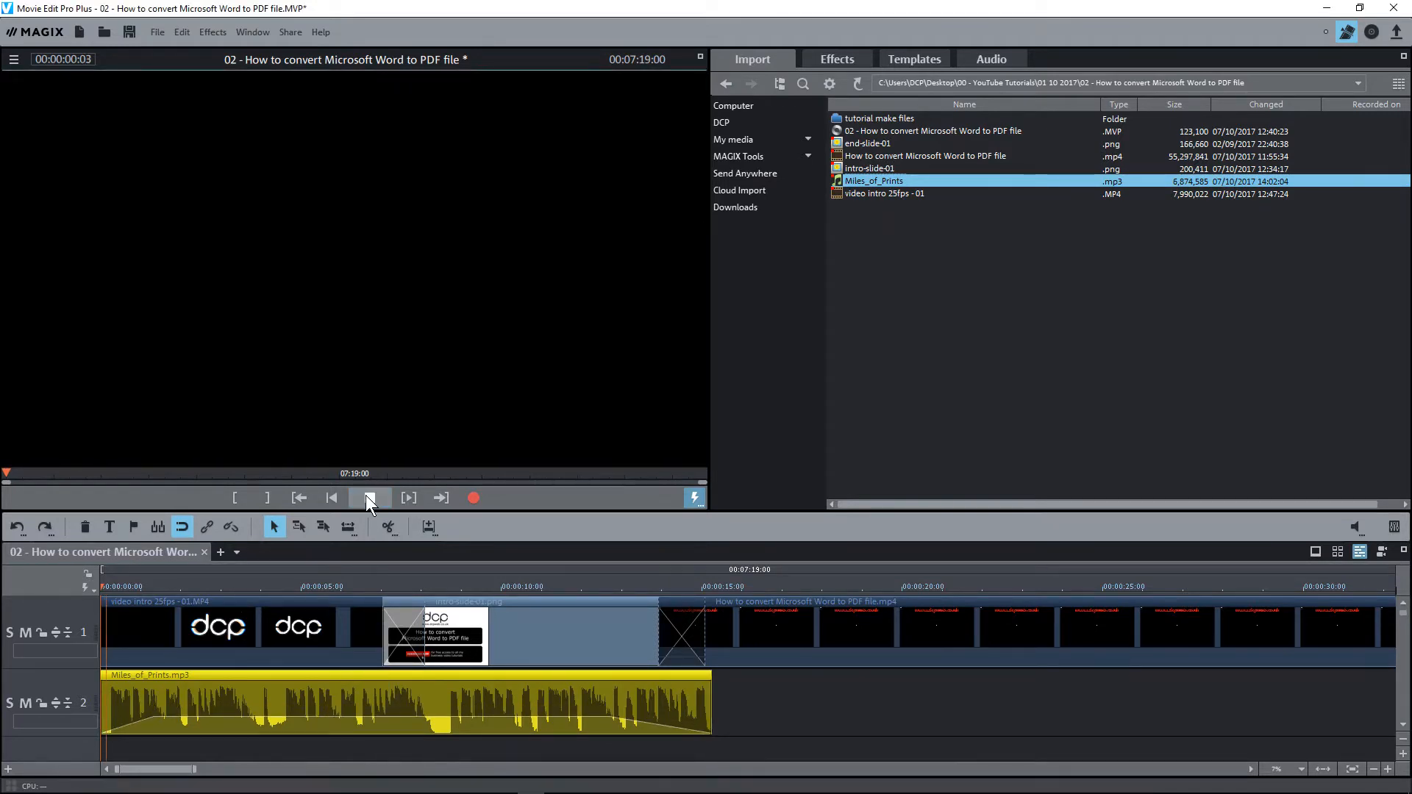
{"action": "left_click", "coordinate": [371, 498]}
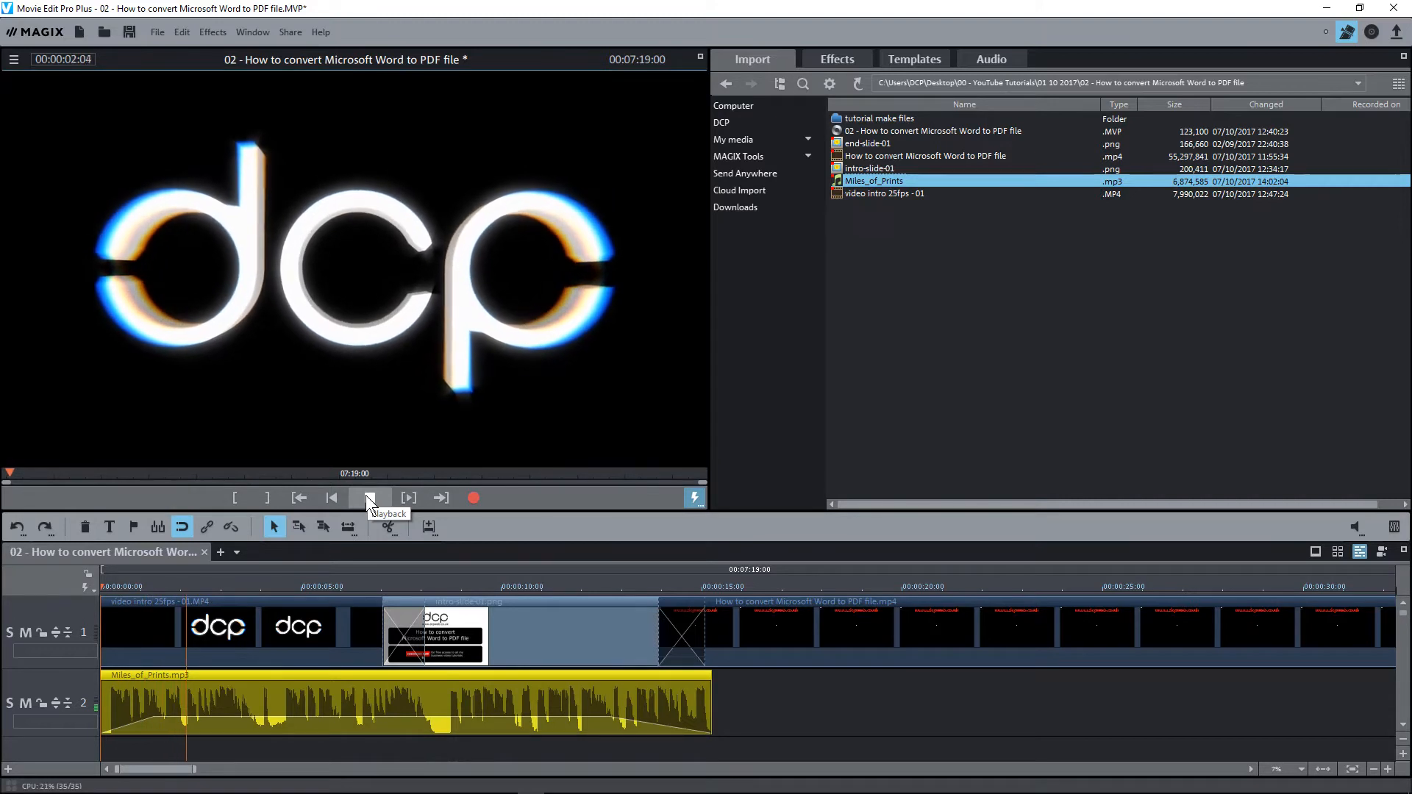
{"action": "left_click", "coordinate": [369, 497]}
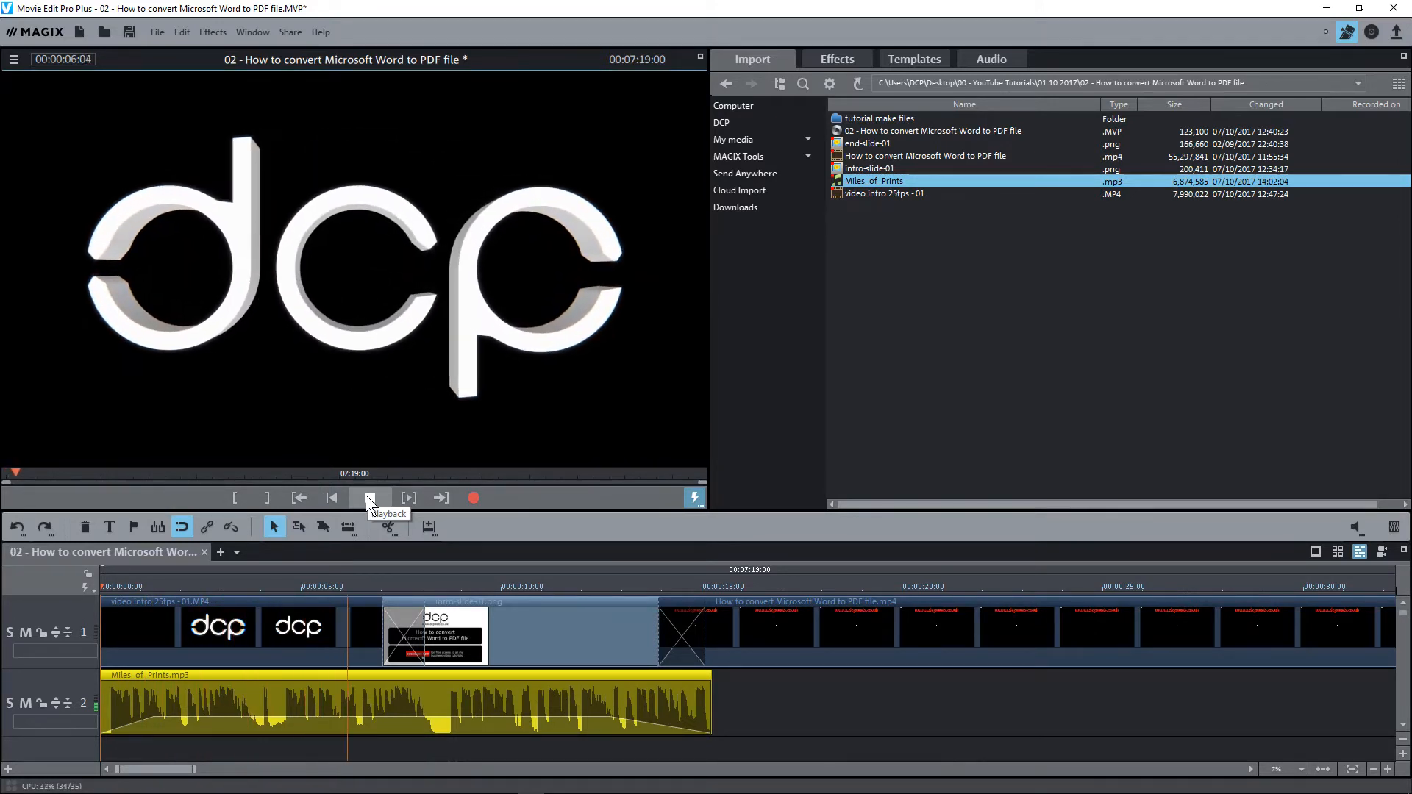
{"action": "left_click", "coordinate": [371, 497]}
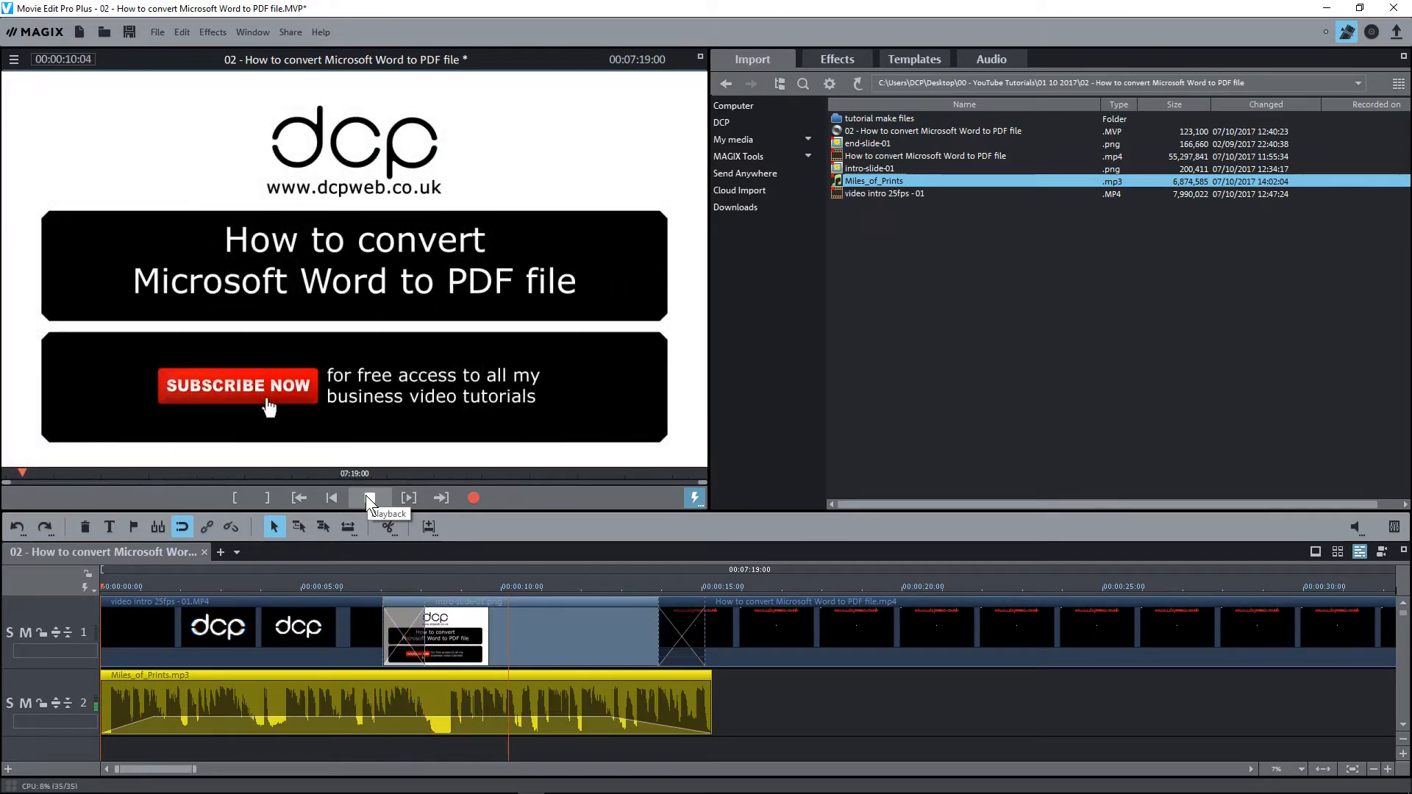
{"action": "left_click", "coordinate": [369, 497]}
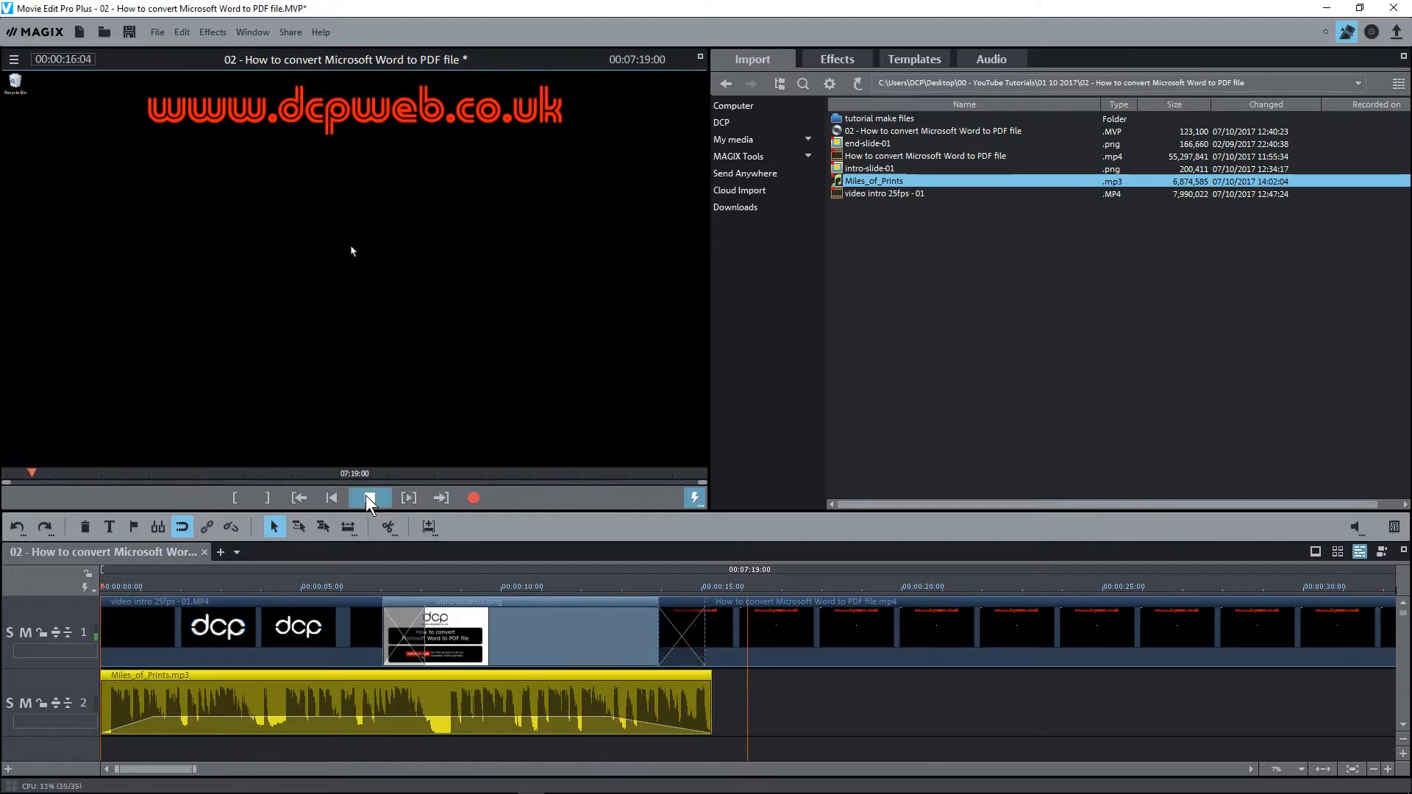
{"action": "left_click", "coordinate": [369, 497]}
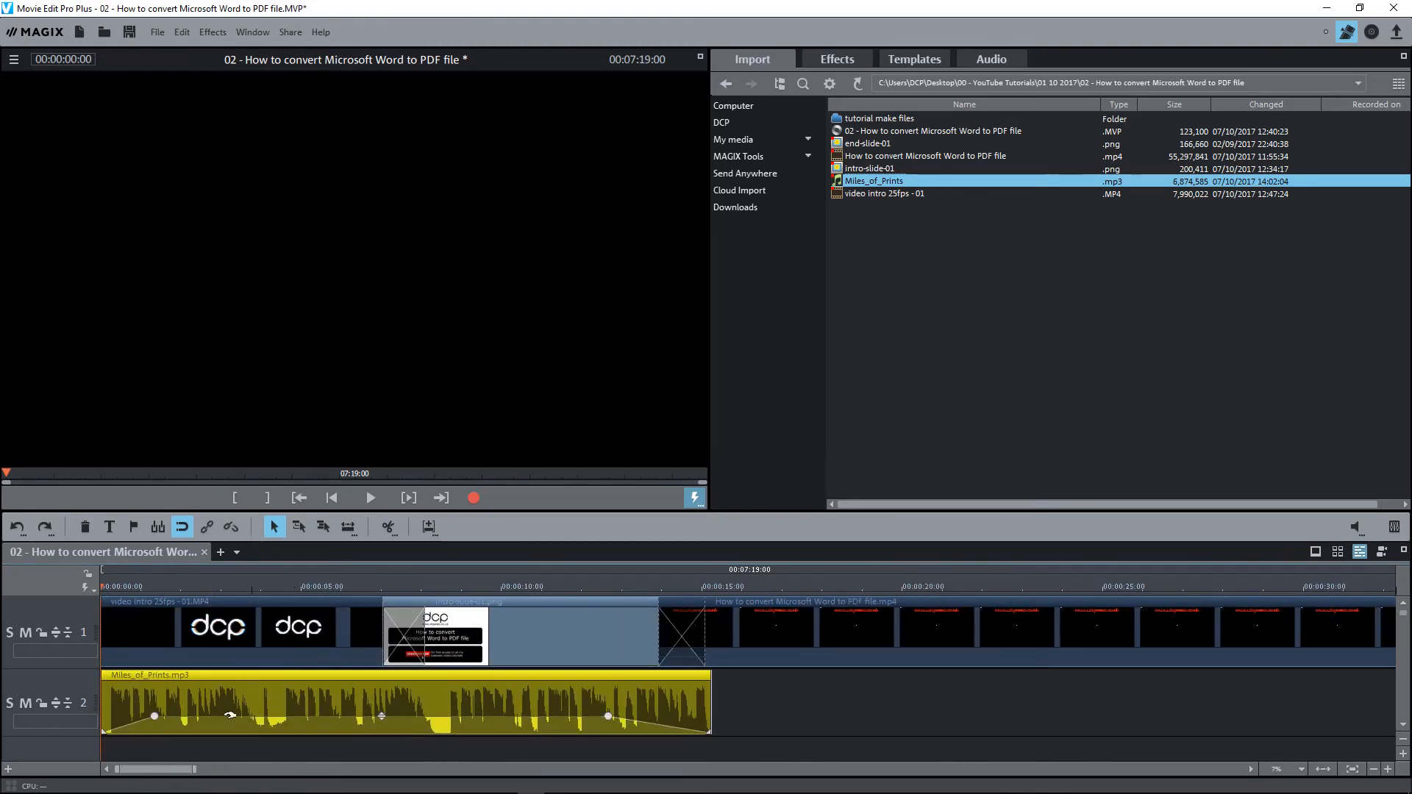
{"action": "mouse_move", "coordinate": [400, 692]}
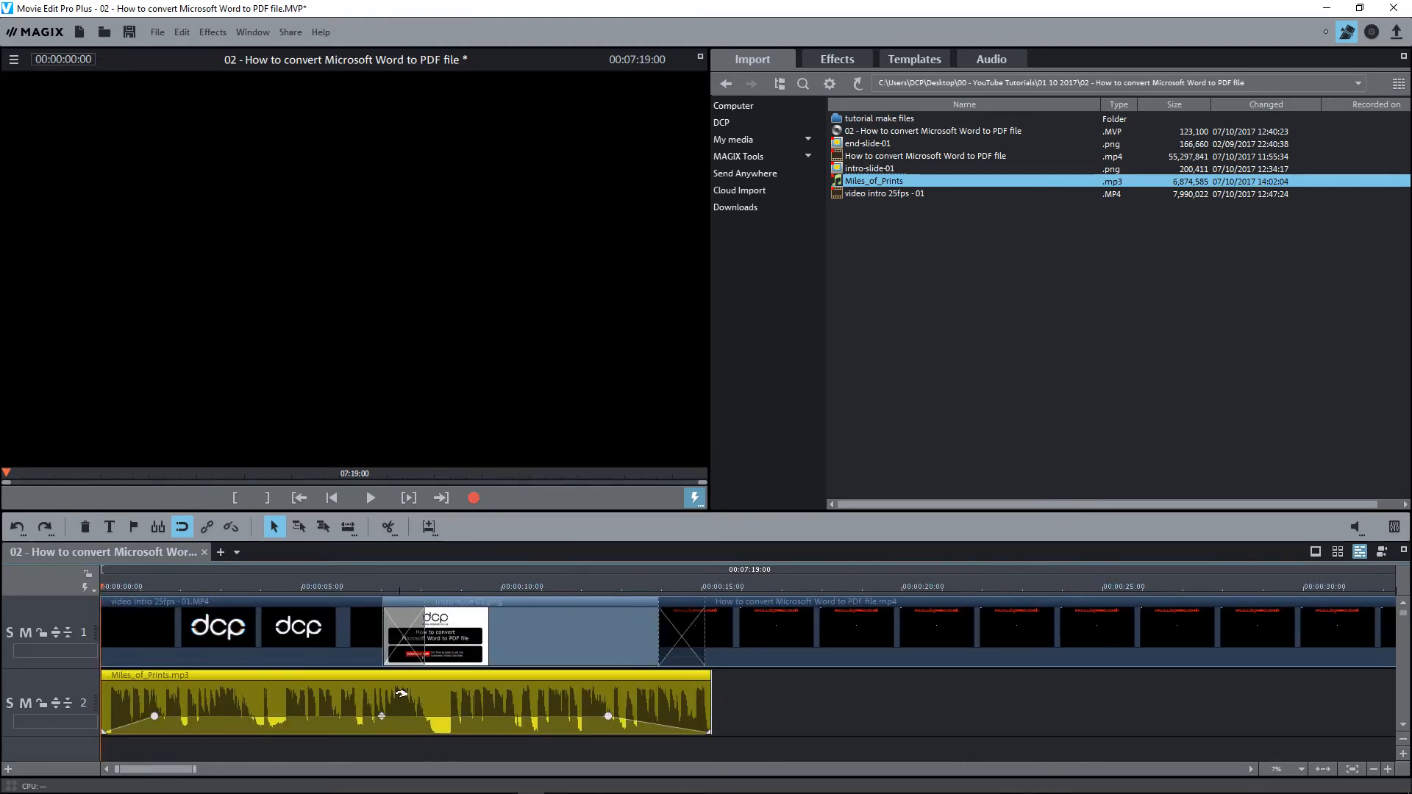